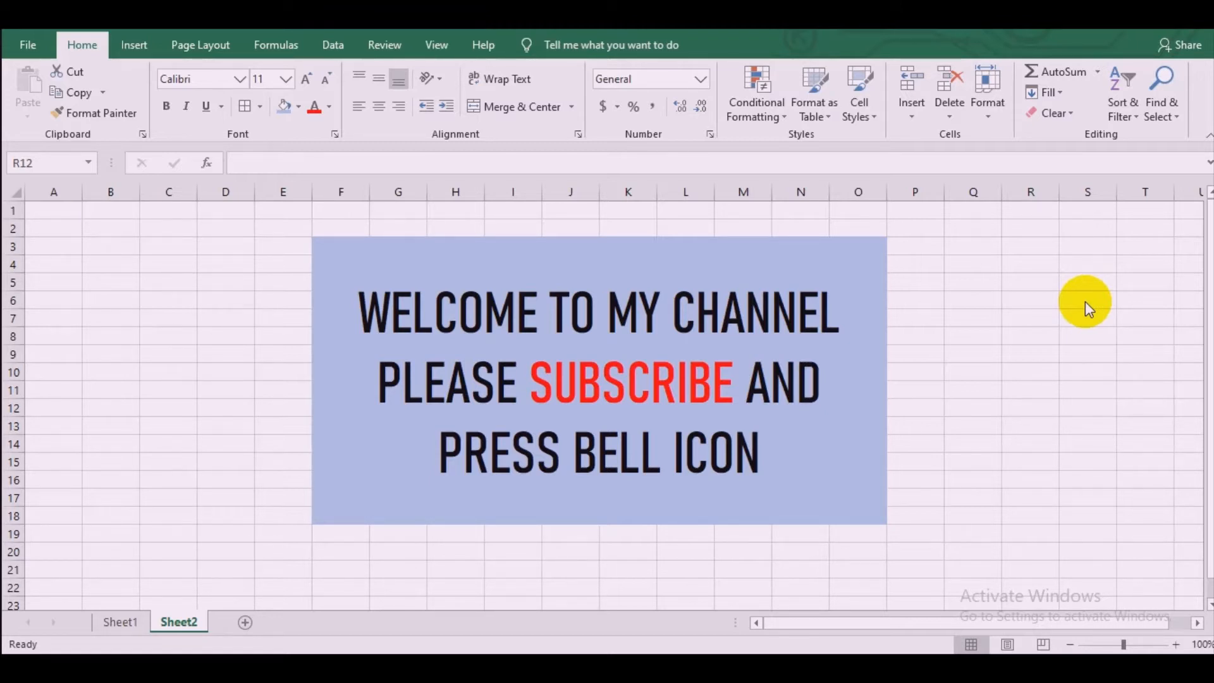
{"action": "mouse_move", "coordinate": [957, 245]}
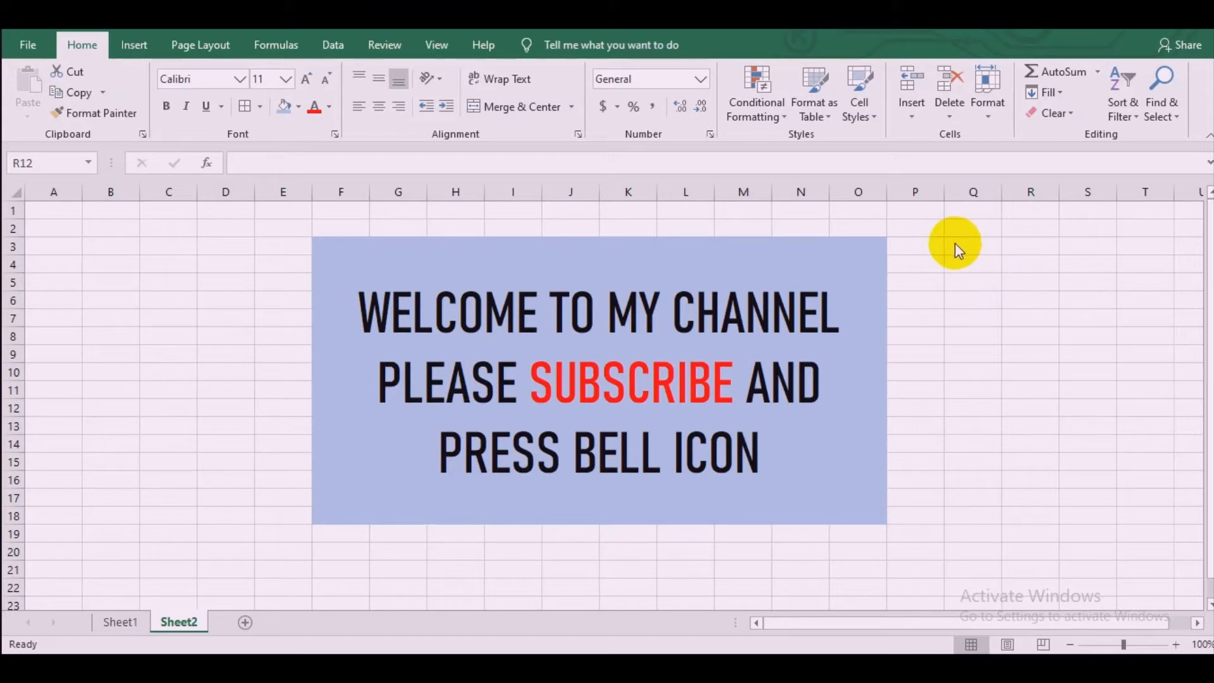
{"action": "mouse_move", "coordinate": [952, 268]}
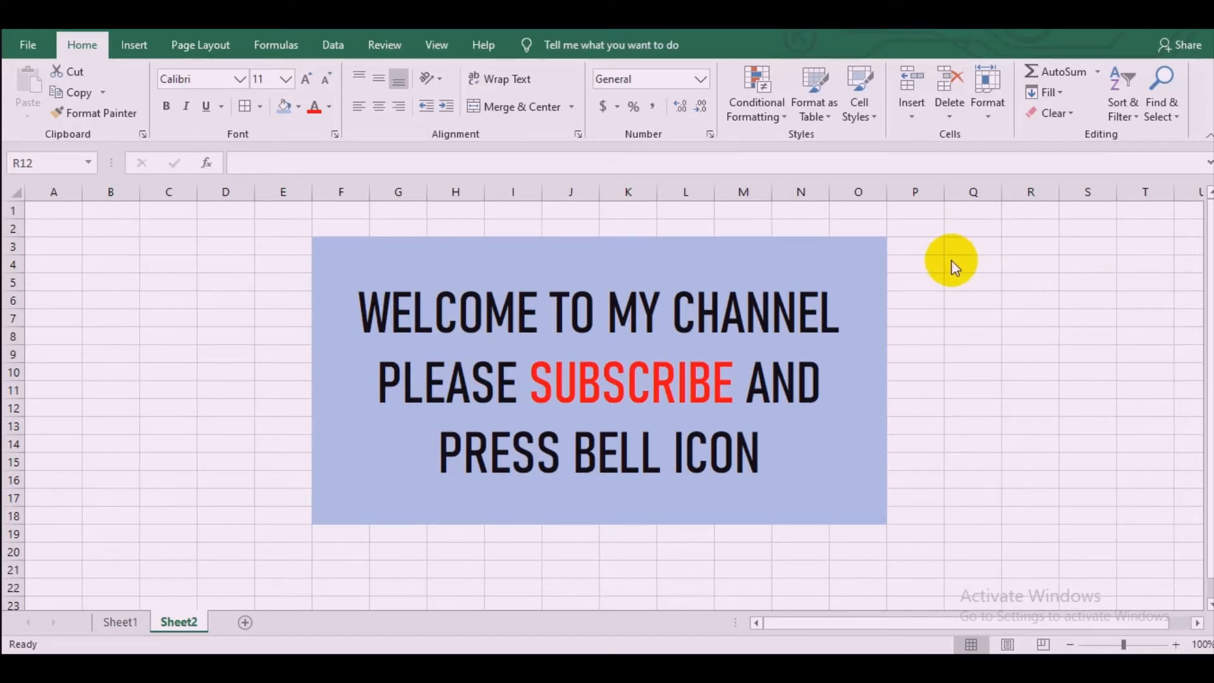
{"action": "mouse_move", "coordinate": [940, 283]}
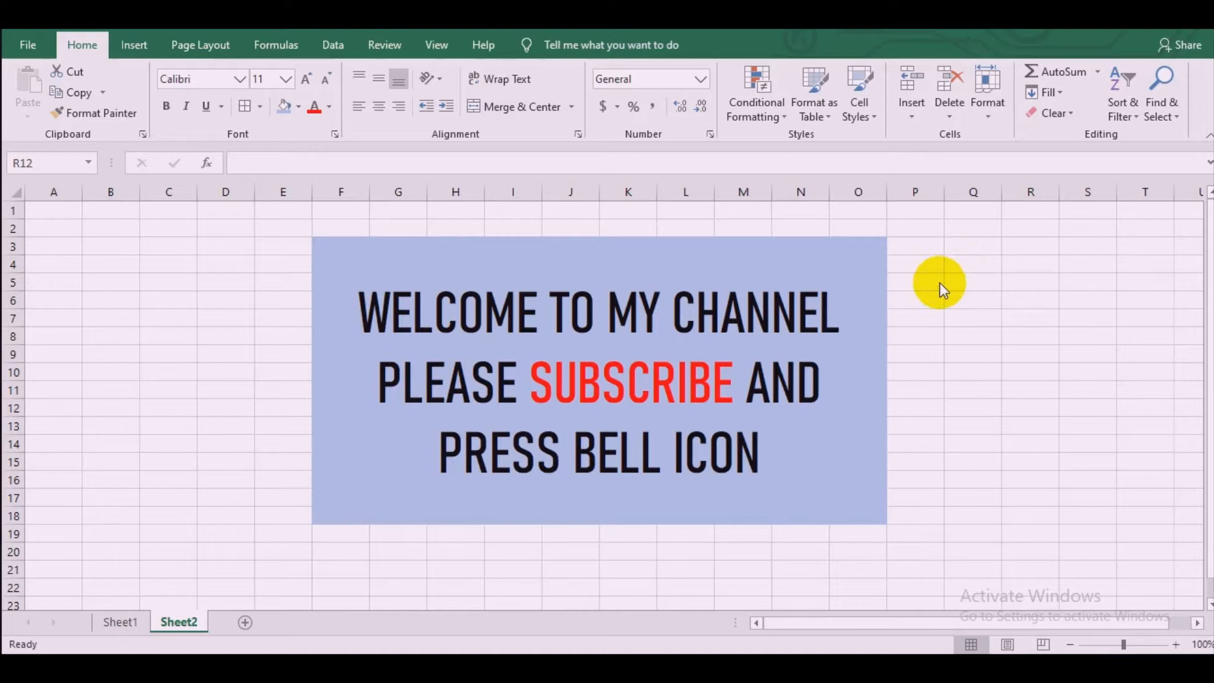
{"action": "mouse_move", "coordinate": [913, 286]}
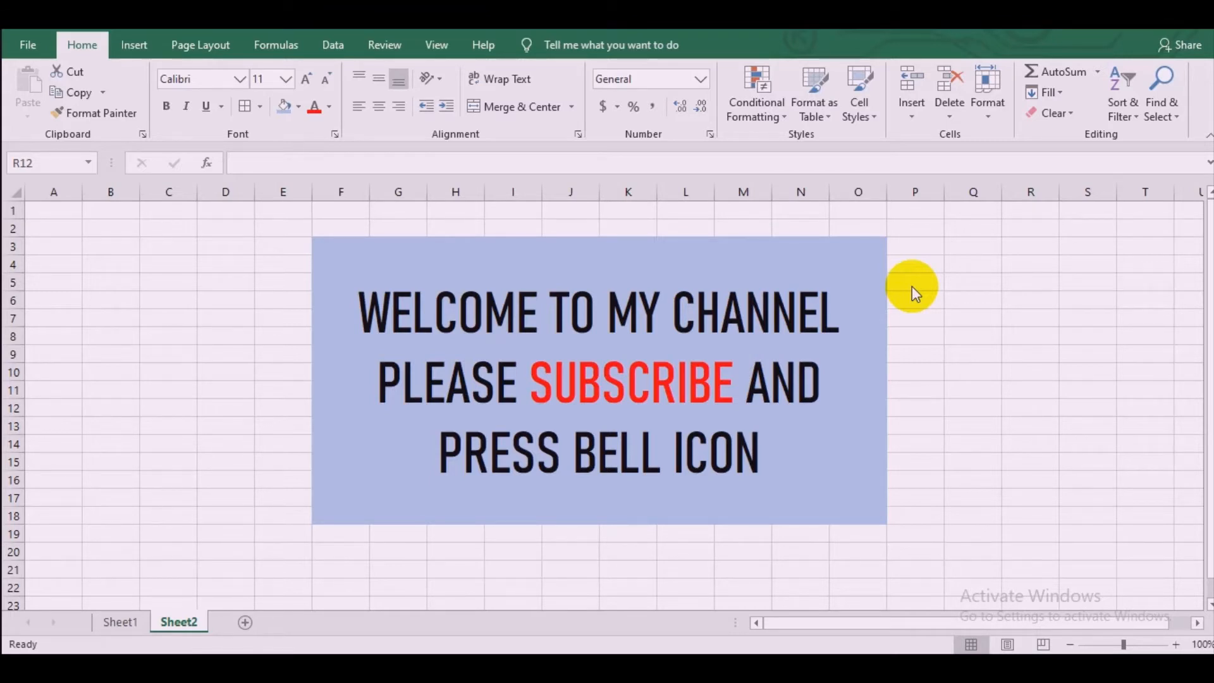
{"action": "mouse_move", "coordinate": [508, 559]}
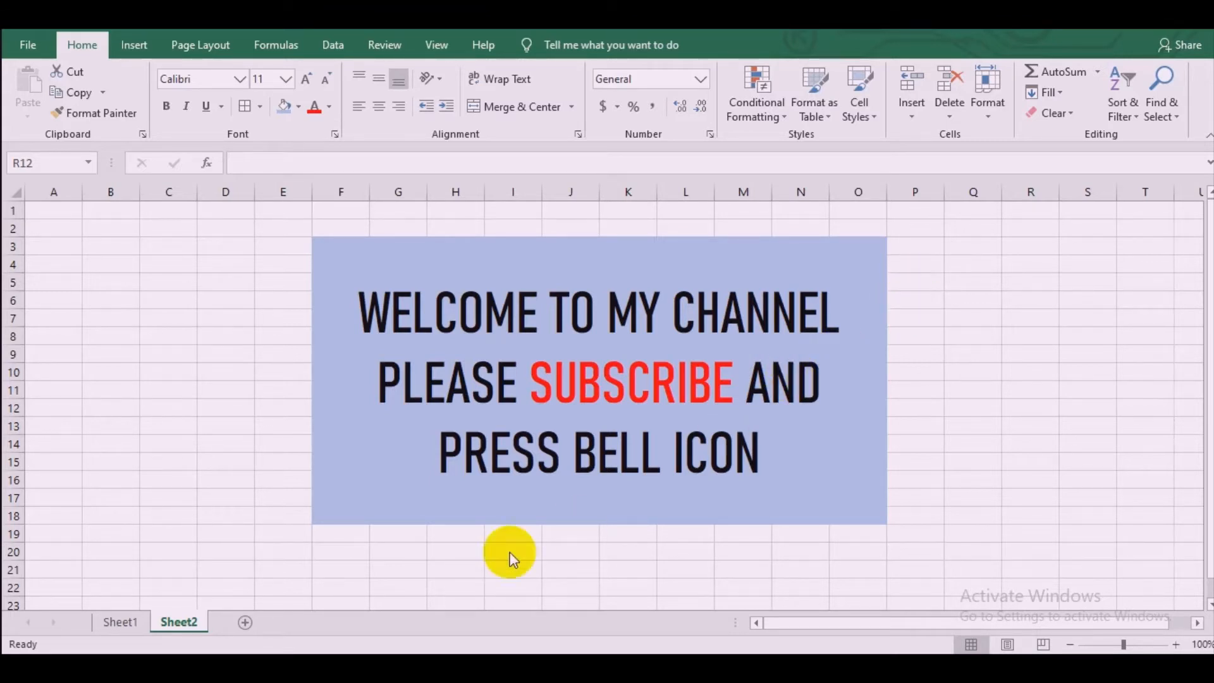
Step: Switch to Sheet1 and select the Case 1 table's X column down to the bottom of the block
{"action": "left_click", "coordinate": [122, 622]}
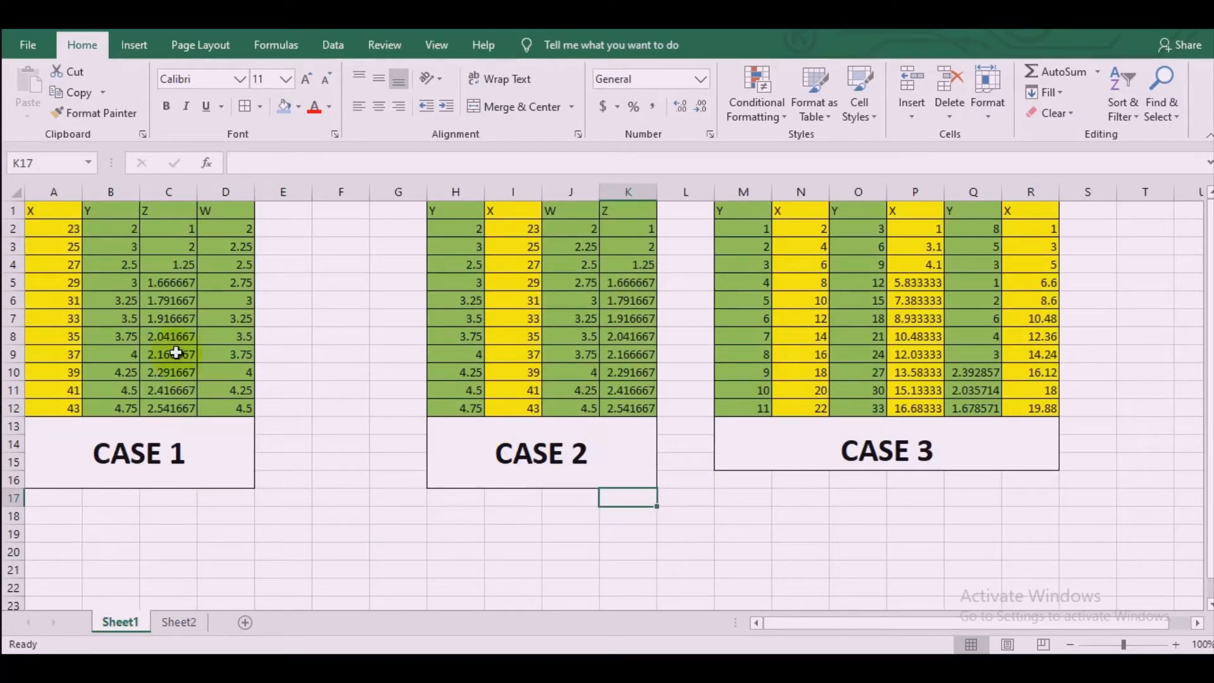
{"action": "mouse_move", "coordinate": [53, 237]}
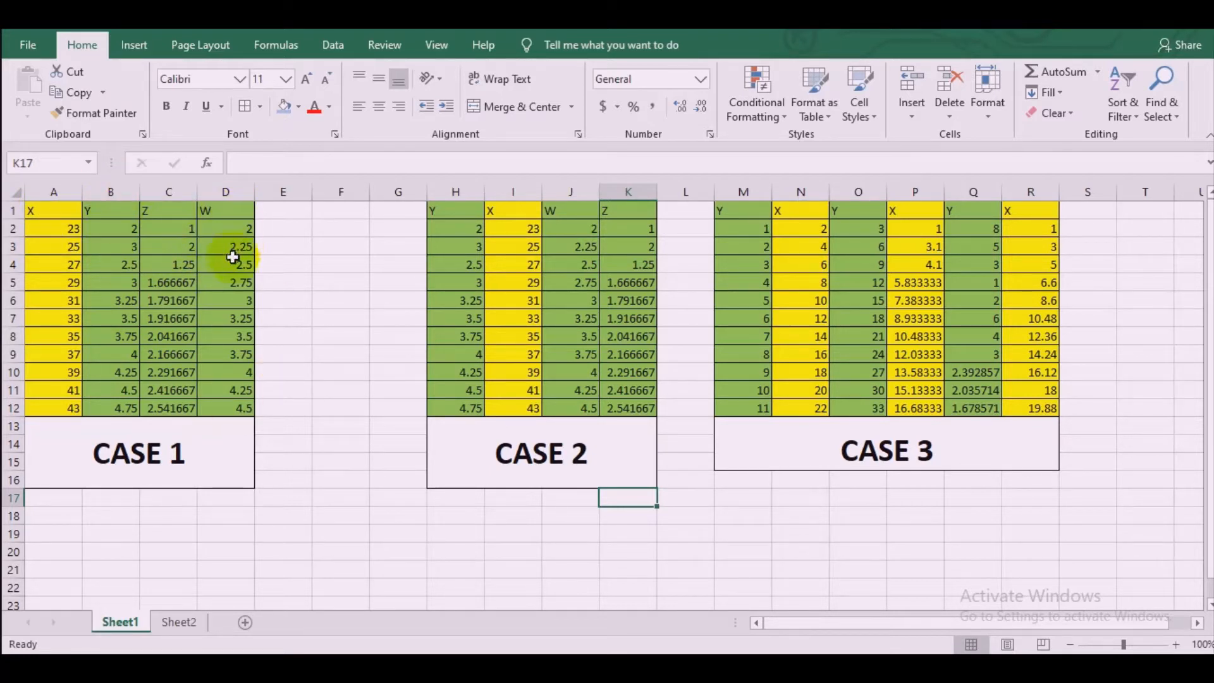
{"action": "mouse_move", "coordinate": [799, 217]}
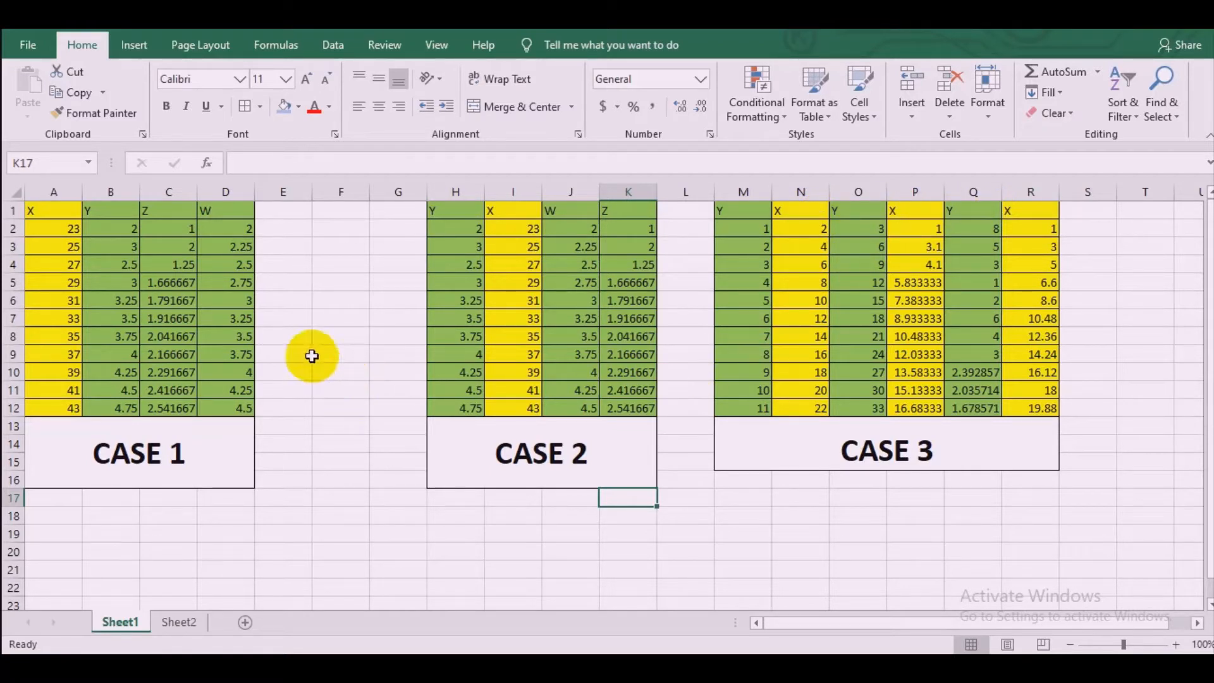
{"action": "mouse_move", "coordinate": [144, 241]}
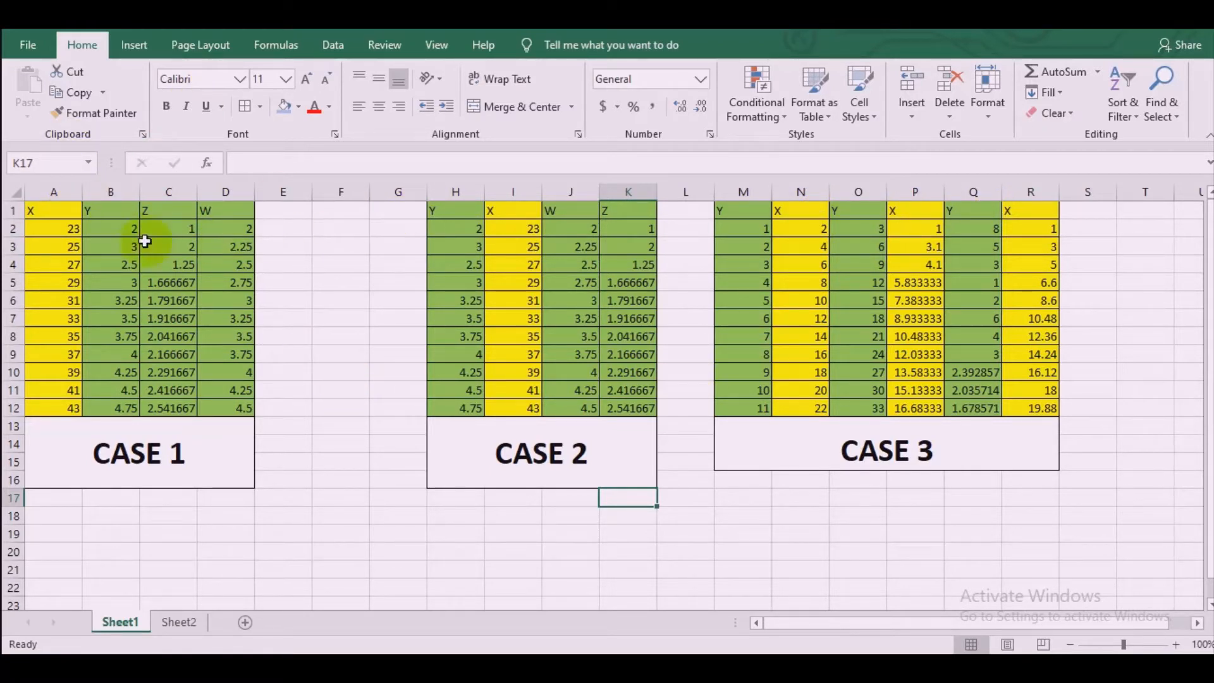
{"action": "left_click", "coordinate": [53, 209]}
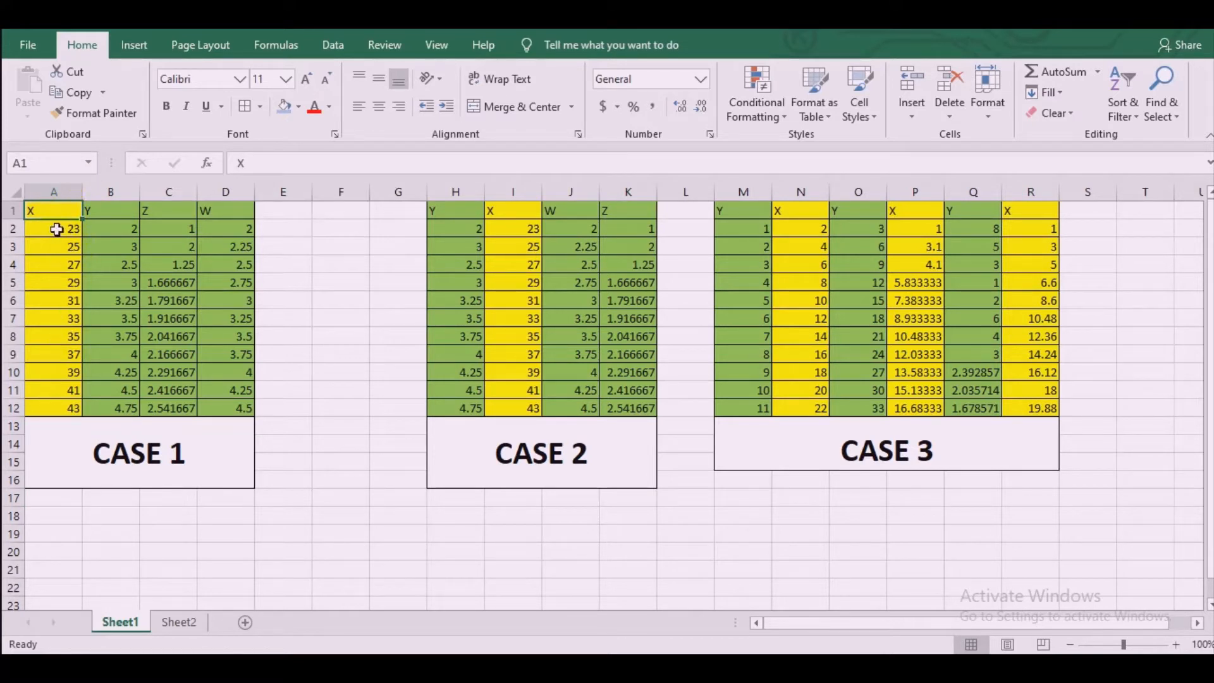
{"action": "left_click_drag", "start_coordinate": [53, 228], "coordinate": [53, 390]}
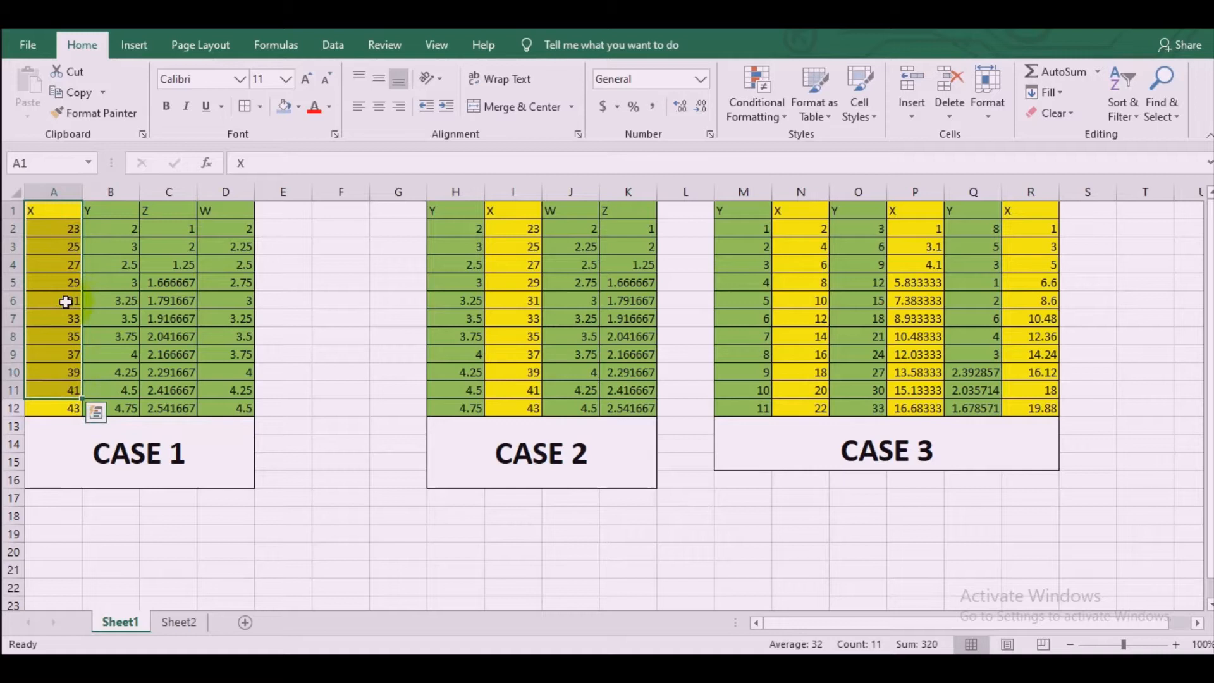
{"action": "key", "text": "Ctrl+Shift+Down"}
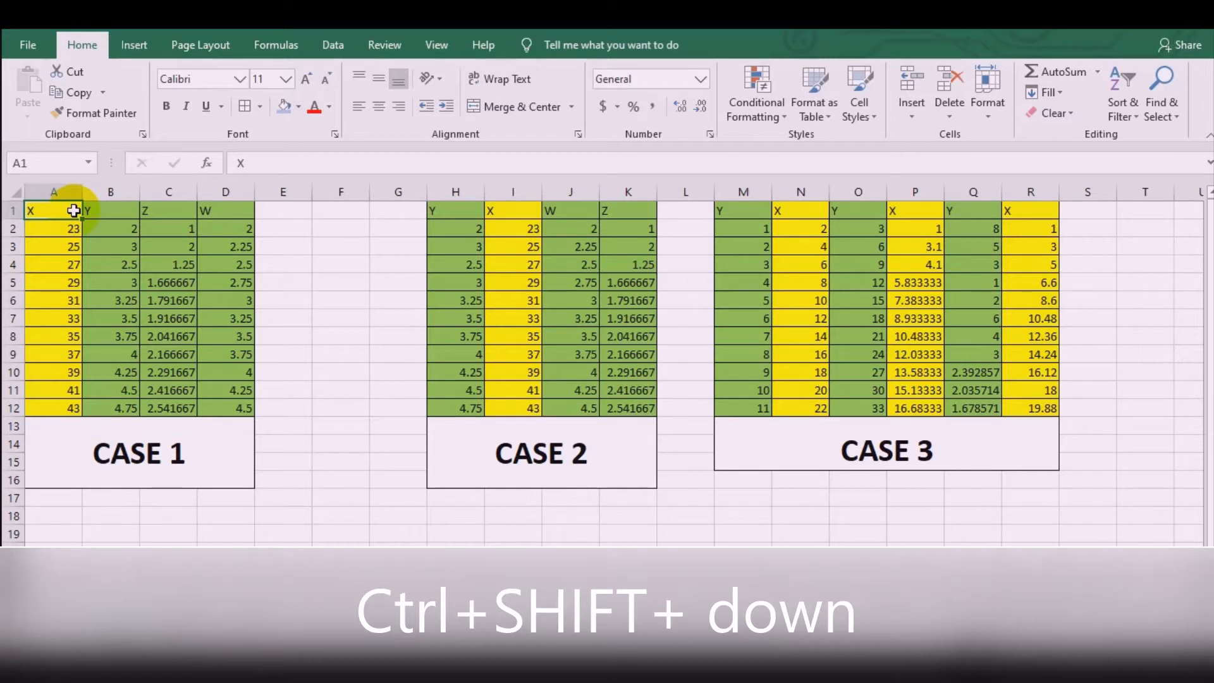
{"action": "key", "text": "ctrl+shift+down"}
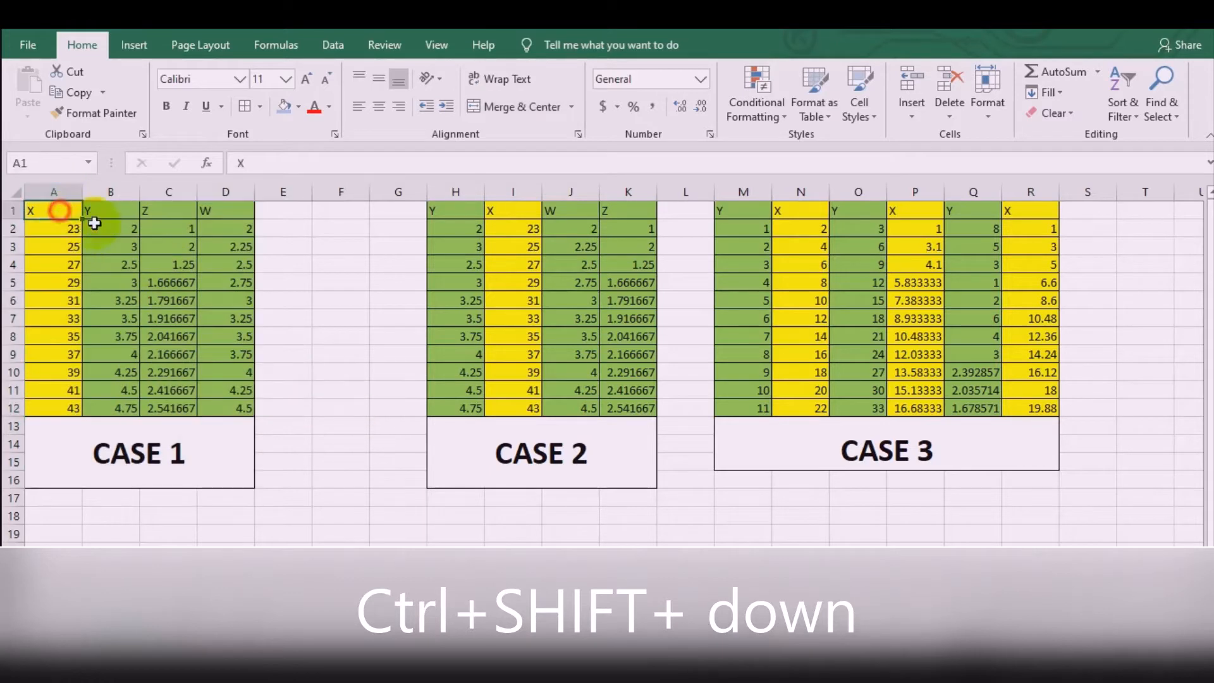
{"action": "key", "text": "ctrl+shift+down"}
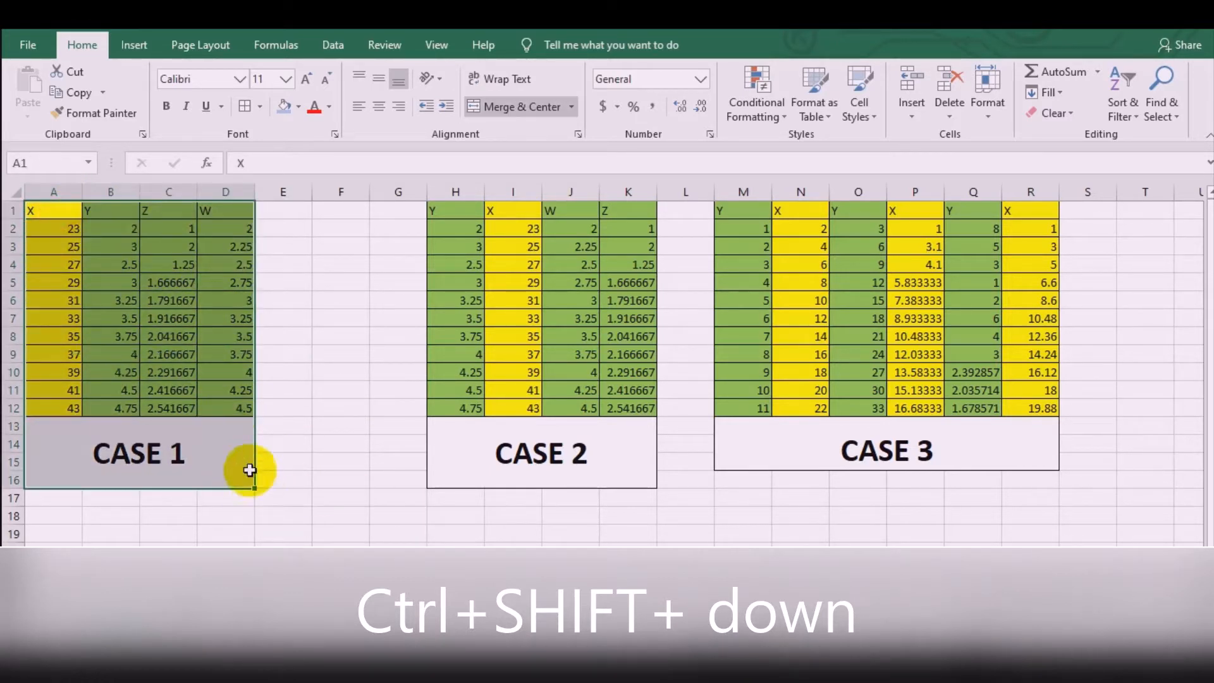
Step: Unmerge the CASE 1 caption block under the first table into separate empty cells
{"action": "left_click", "coordinate": [342, 481]}
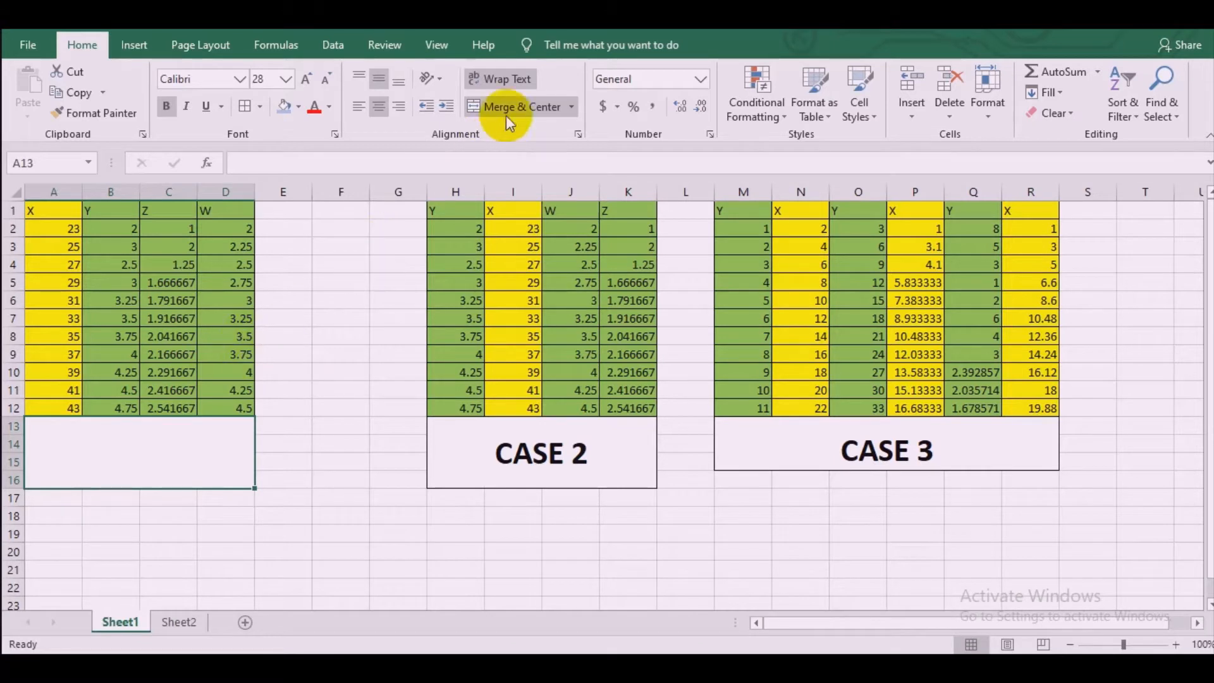
{"action": "left_click", "coordinate": [570, 107]}
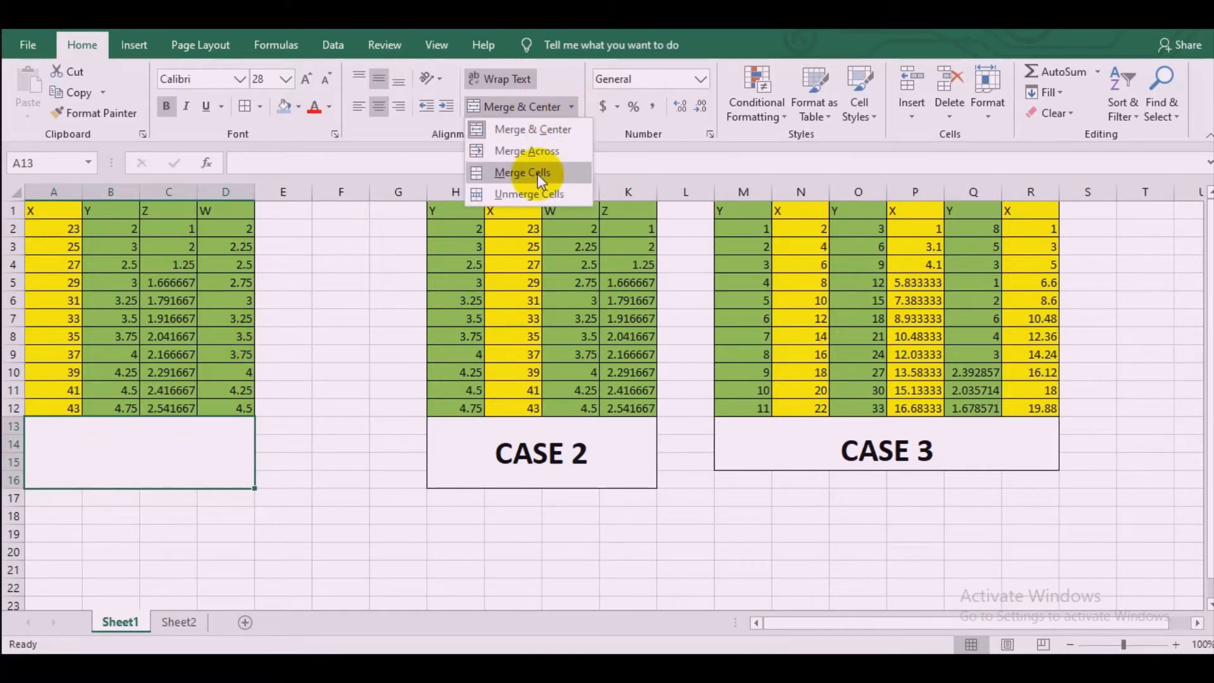
{"action": "left_click", "coordinate": [521, 172]}
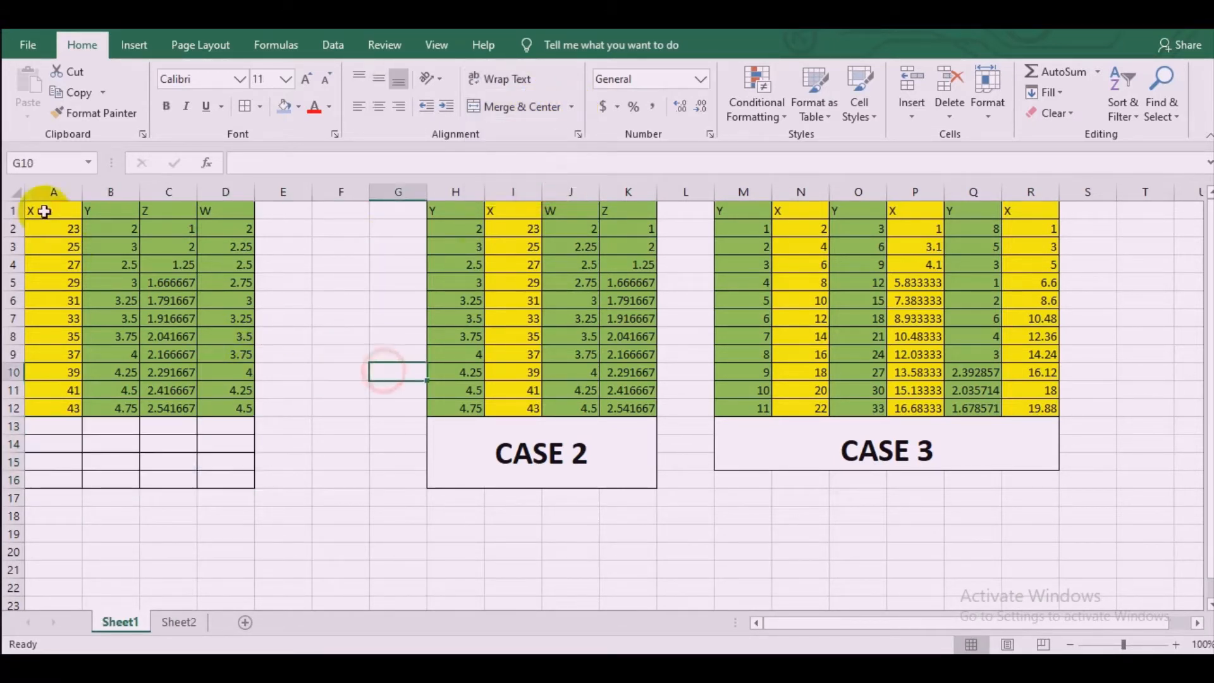
Step: Reselect the whole X column of the Case 1 table
{"action": "left_click", "coordinate": [53, 210]}
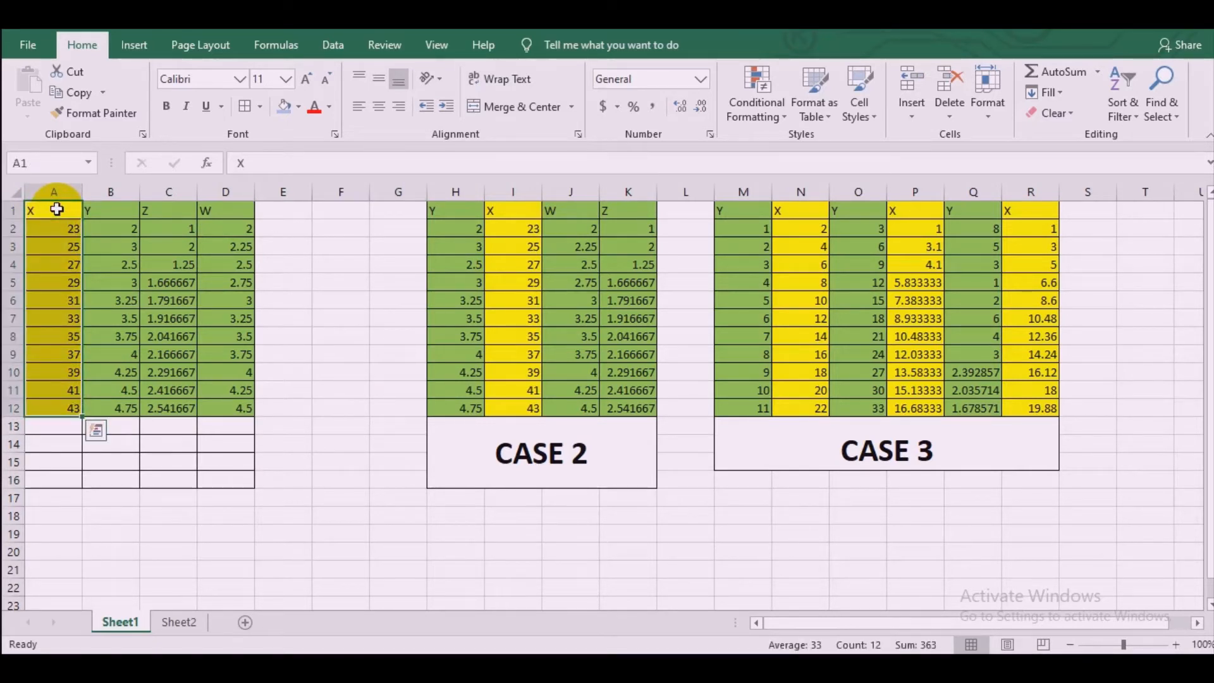
{"action": "mouse_move", "coordinate": [354, 418]}
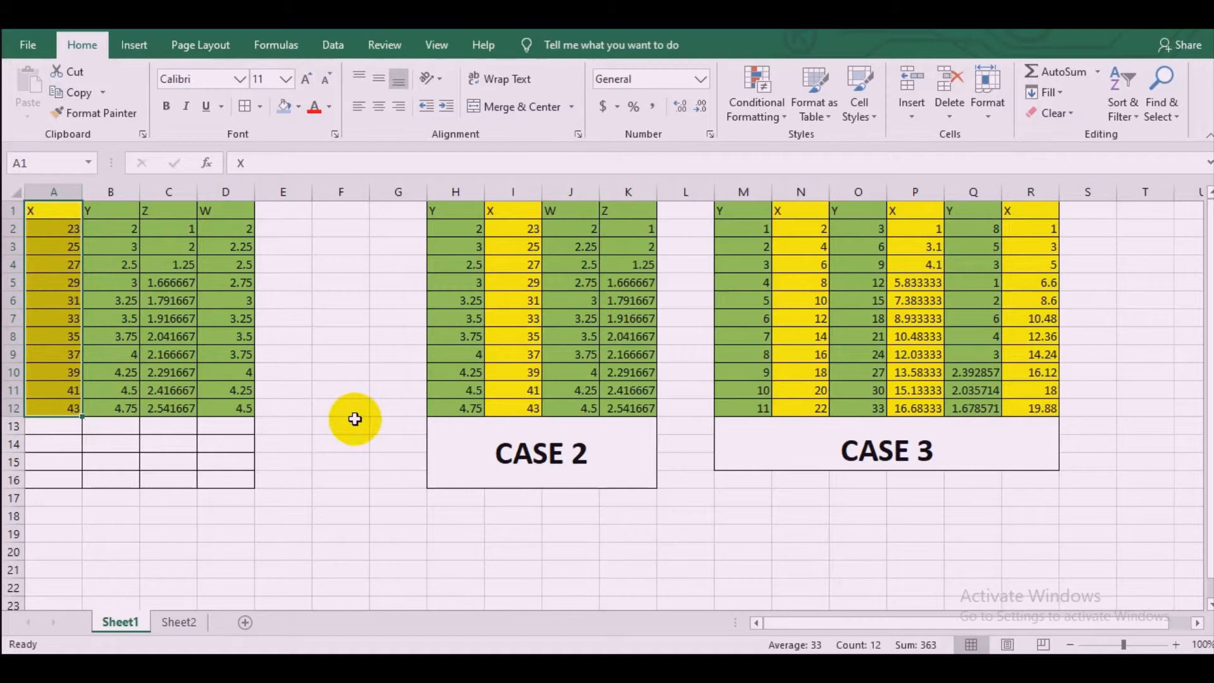
{"action": "left_click", "coordinate": [340, 425]}
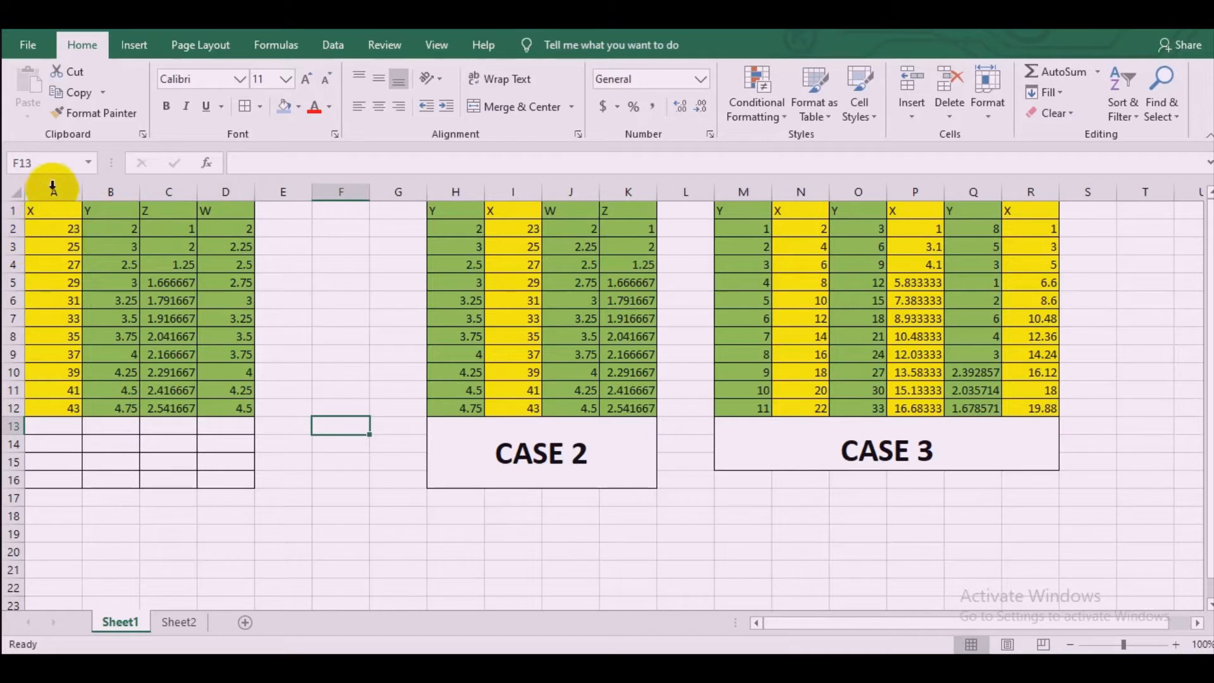
{"action": "left_click", "coordinate": [53, 191]}
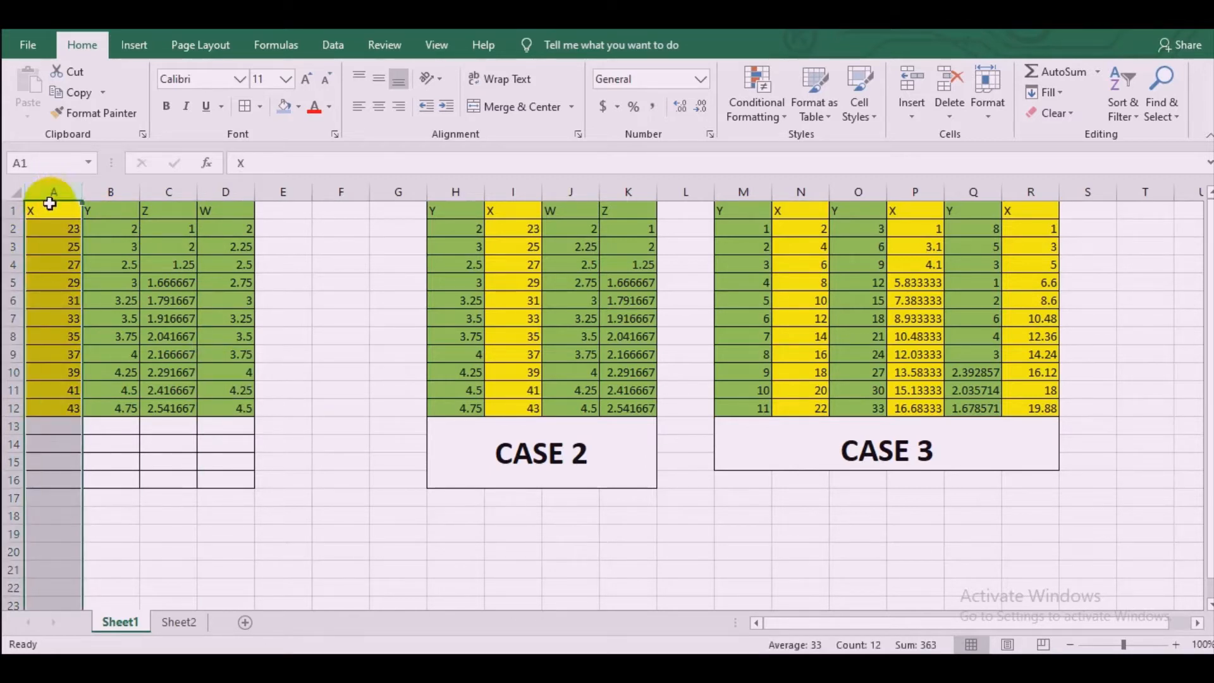
{"action": "left_click", "coordinate": [111, 192]}
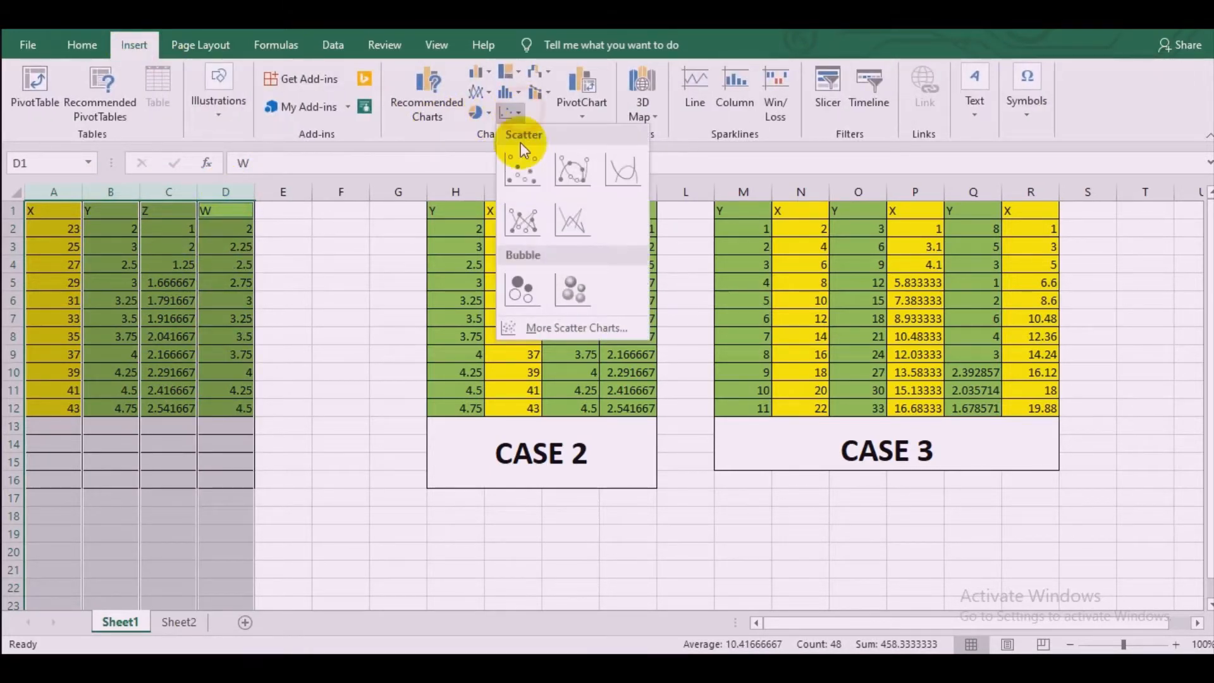
{"action": "left_click", "coordinate": [522, 169]}
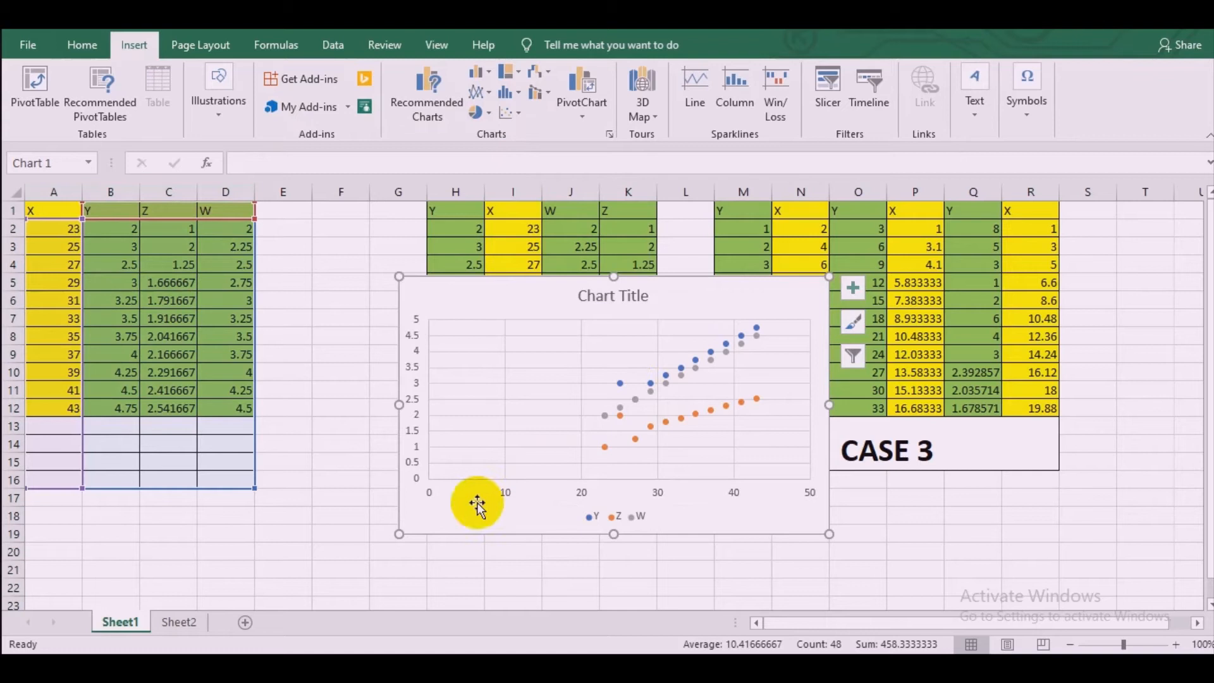
{"action": "mouse_move", "coordinate": [582, 440]}
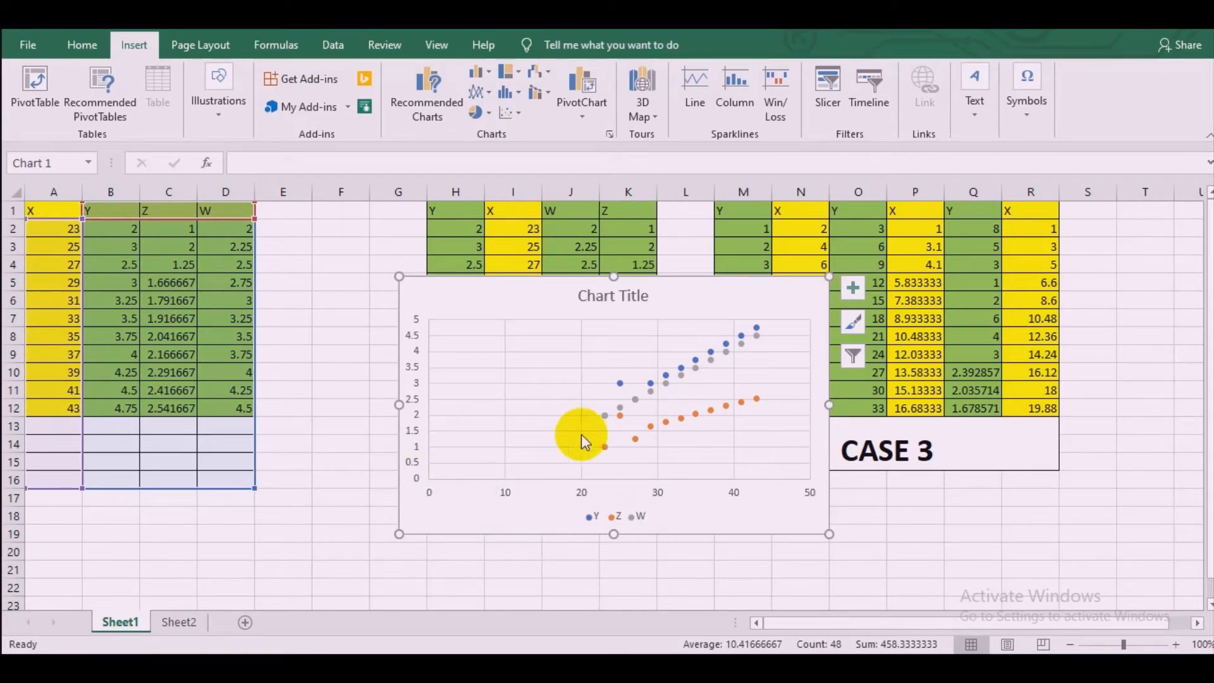
{"action": "mouse_move", "coordinate": [706, 364]}
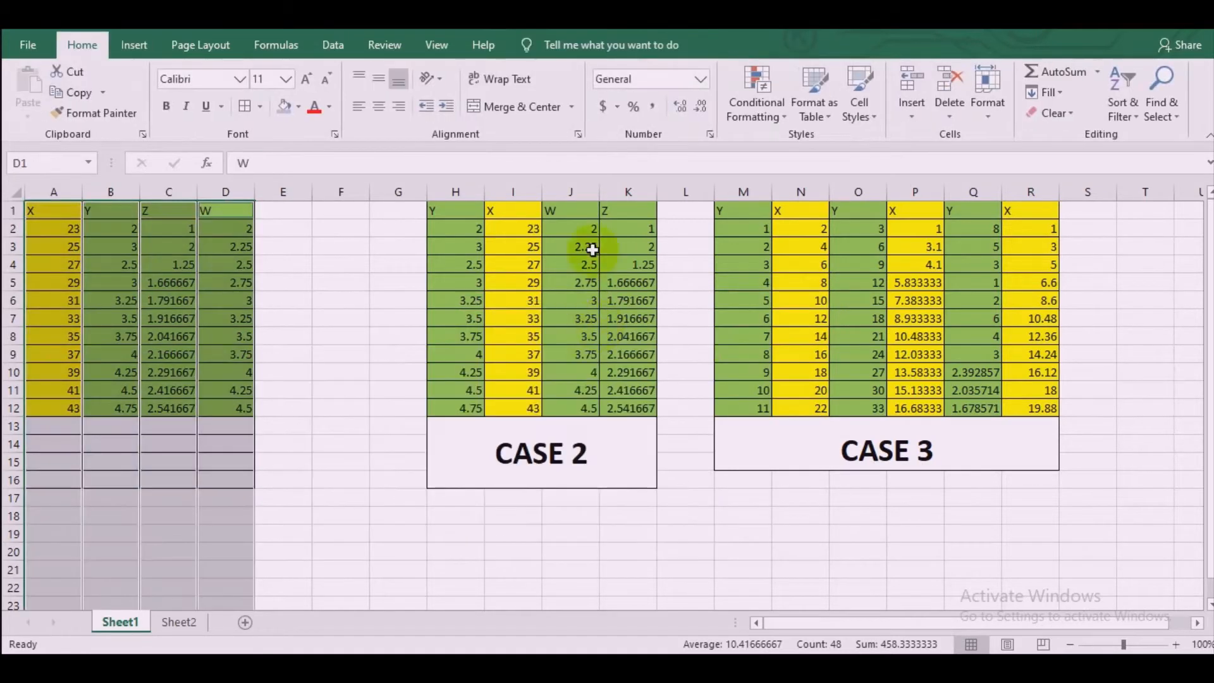
Step: Select the X column (I1:I12) of the Case 2 table
{"action": "left_click", "coordinate": [397, 354]}
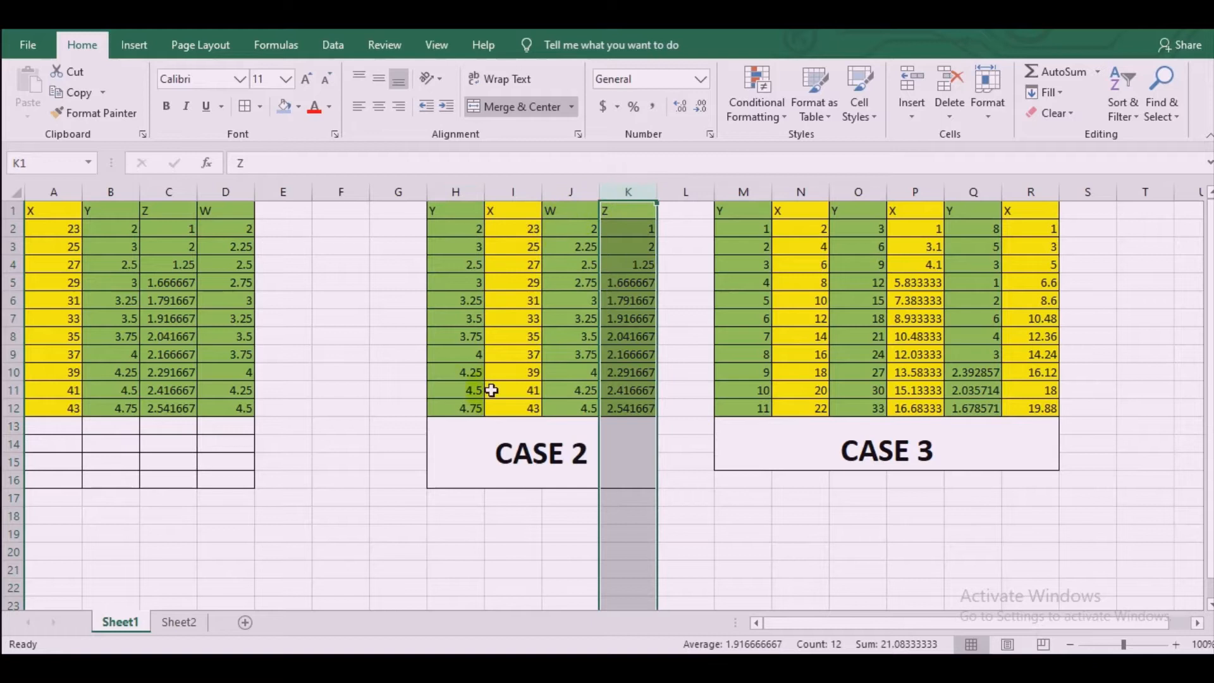
{"action": "left_click", "coordinate": [570, 336]}
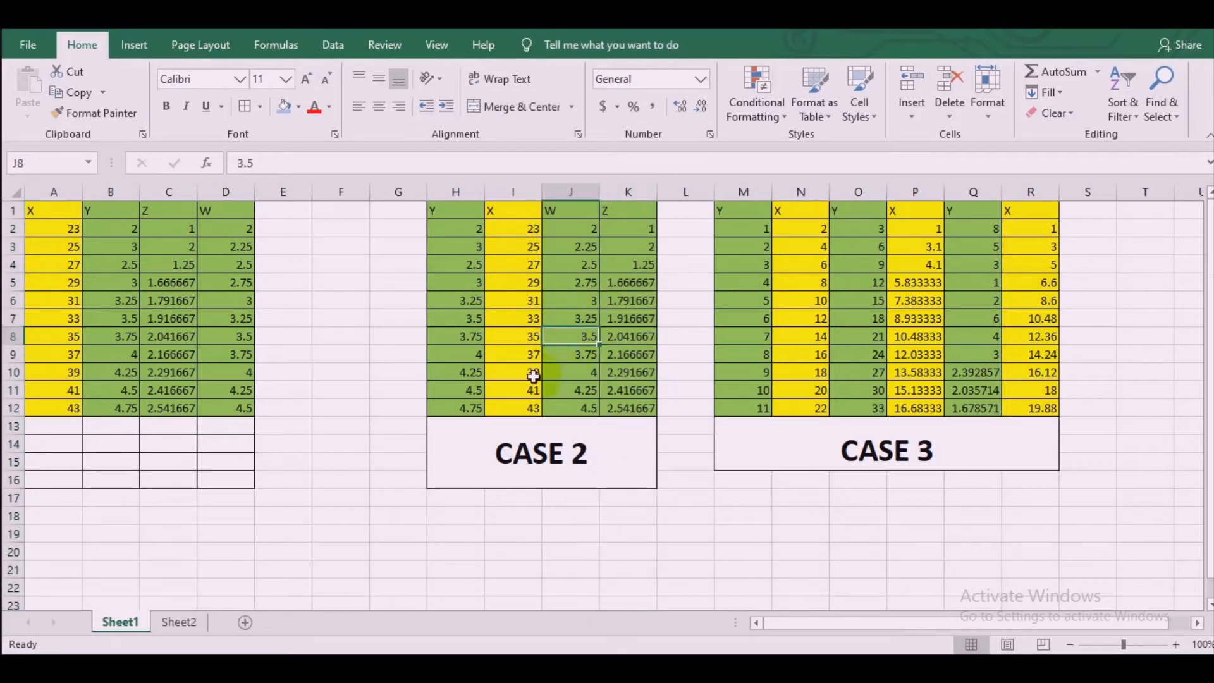
{"action": "left_click", "coordinate": [454, 210]}
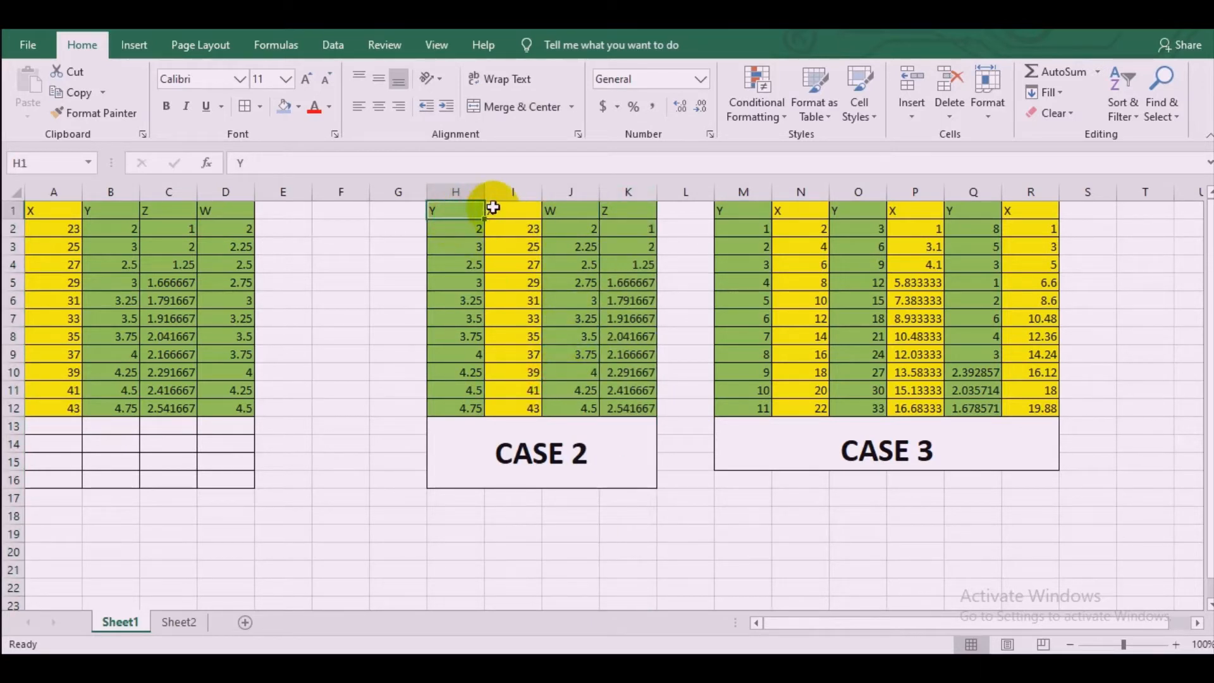
{"action": "left_click", "coordinate": [512, 192]}
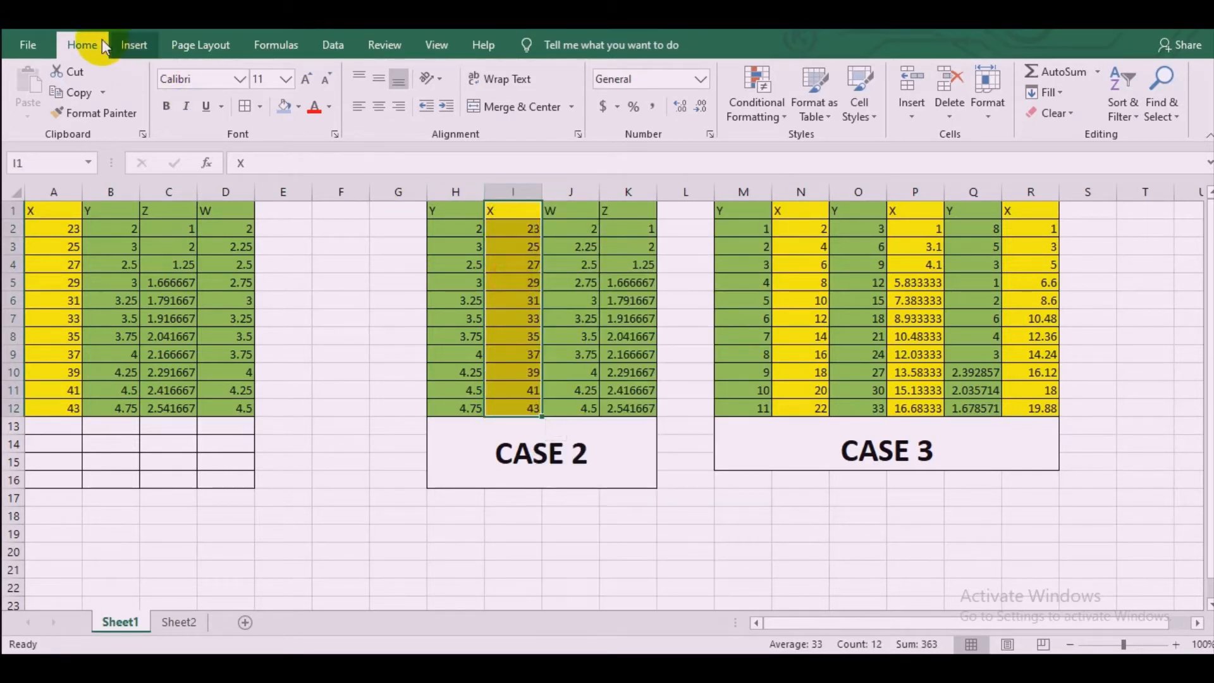
Step: Insert a markers-only scatter chart of that column and select its plotted series
{"action": "left_click", "coordinate": [134, 46]}
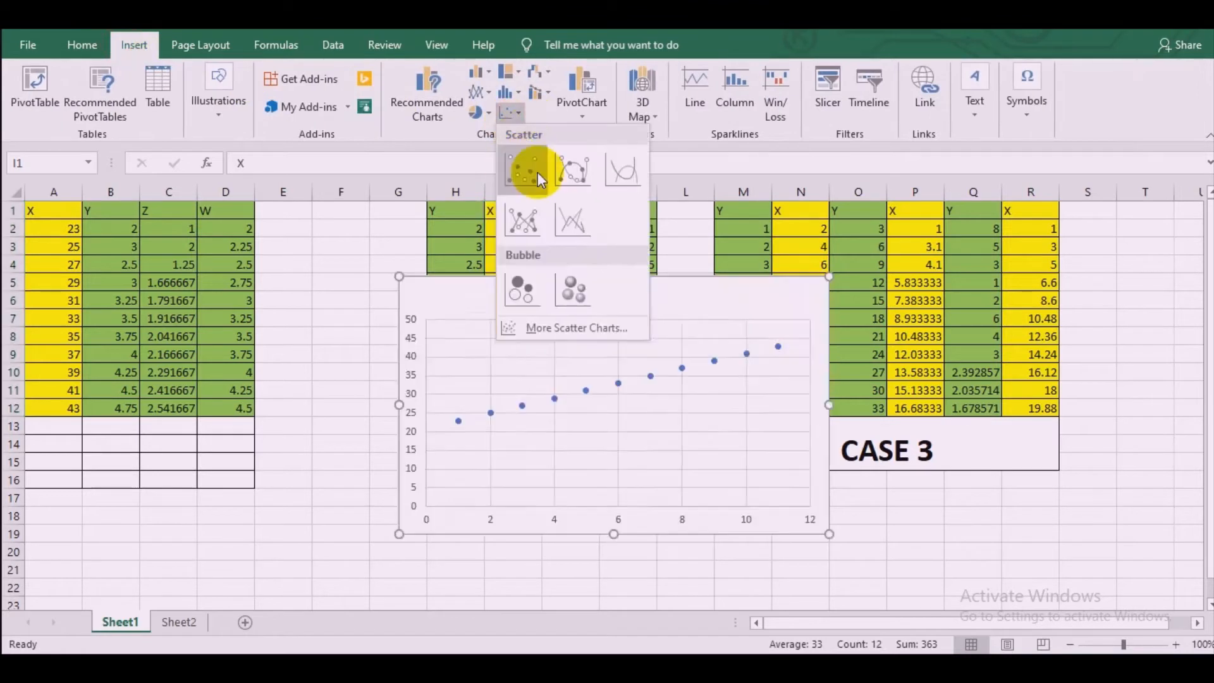
{"action": "left_click", "coordinate": [522, 170]}
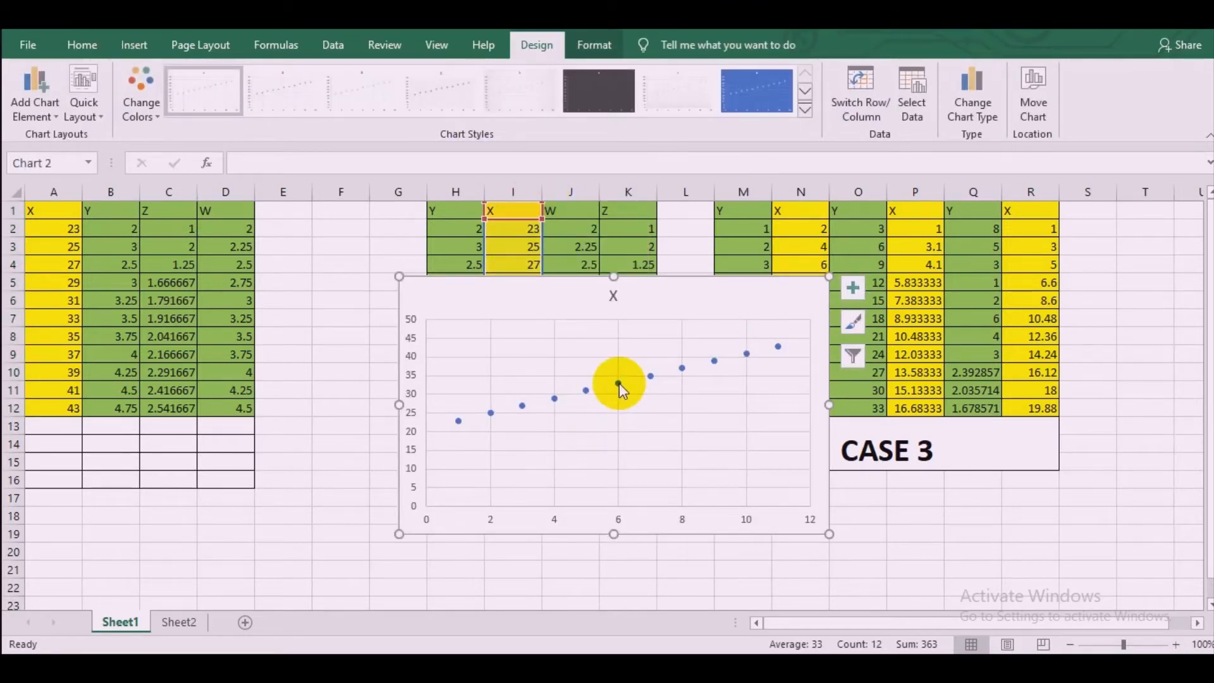
{"action": "left_click", "coordinate": [616, 385]}
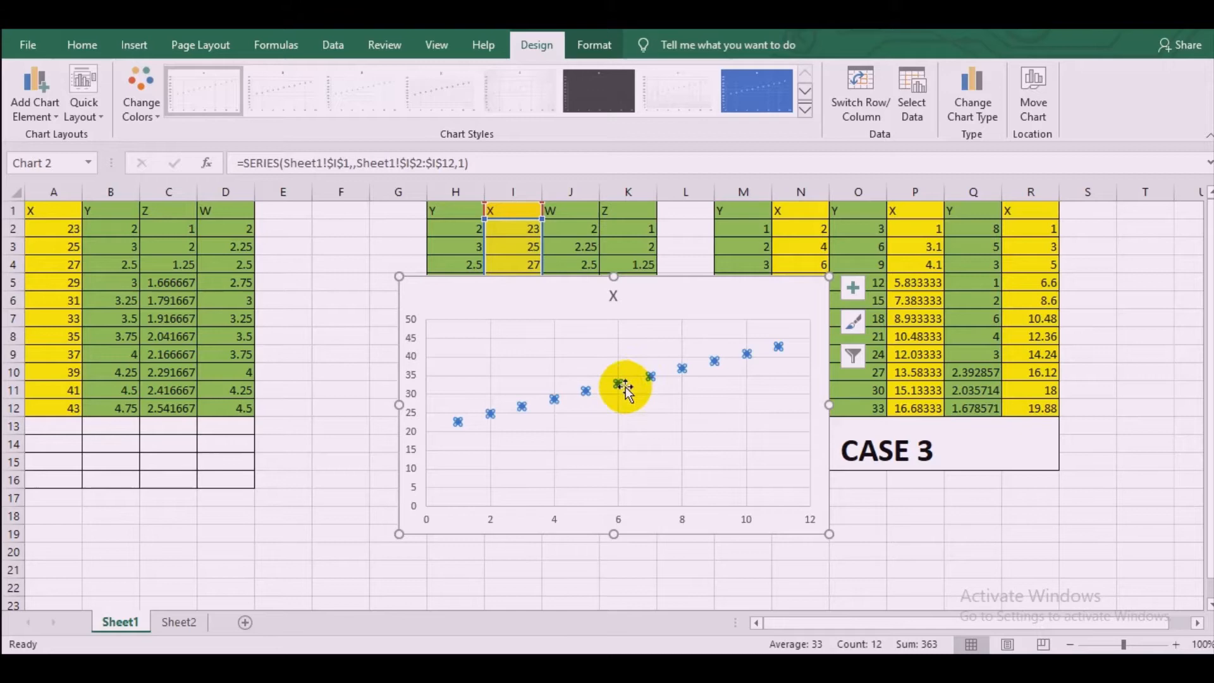
Step: Attempt to reassign the X series' y values from Select Data, hitting an invalid reference warning and cancelling
{"action": "right_click", "coordinate": [620, 387]}
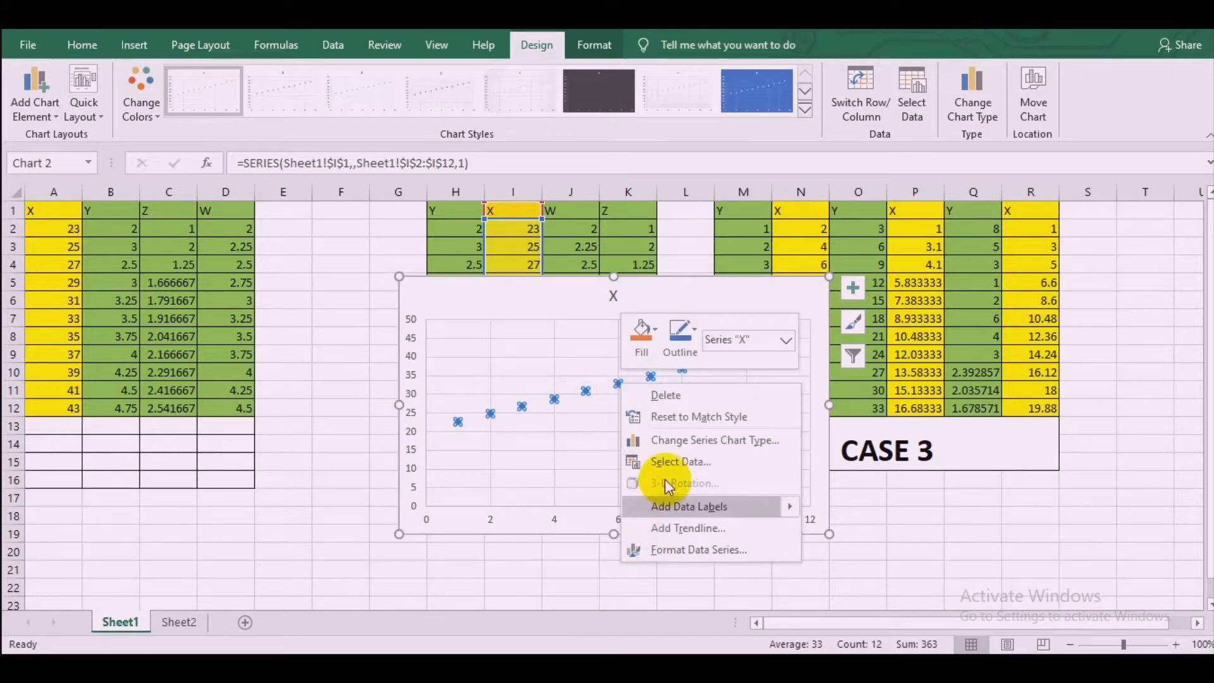
{"action": "left_click", "coordinate": [678, 461]}
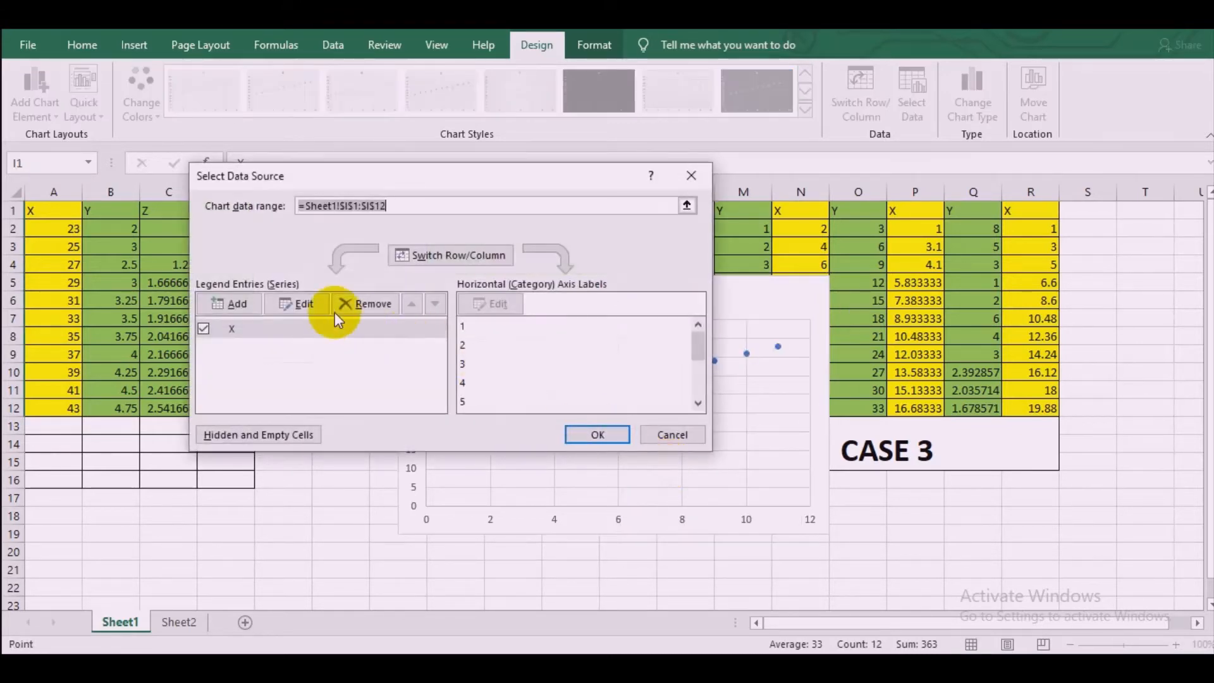
{"action": "mouse_move", "coordinate": [449, 179]}
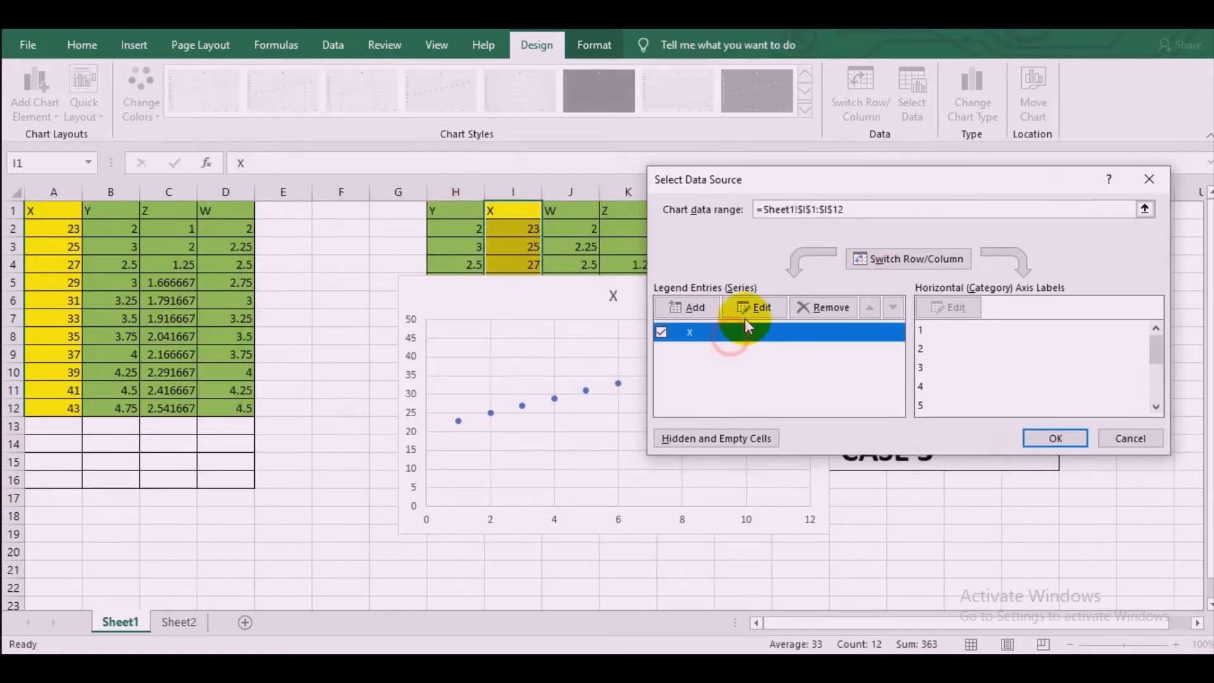
{"action": "left_click", "coordinate": [753, 307]}
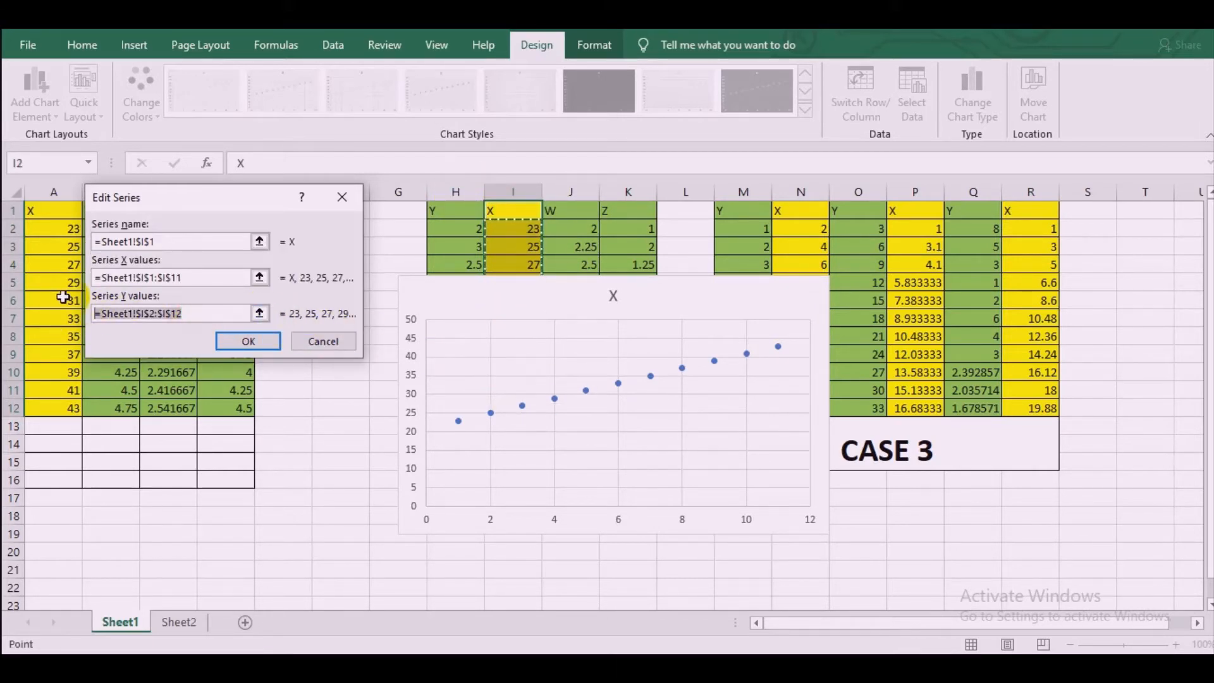
{"action": "left_click_drag", "start_coordinate": [456, 227], "coordinate": [455, 264]}
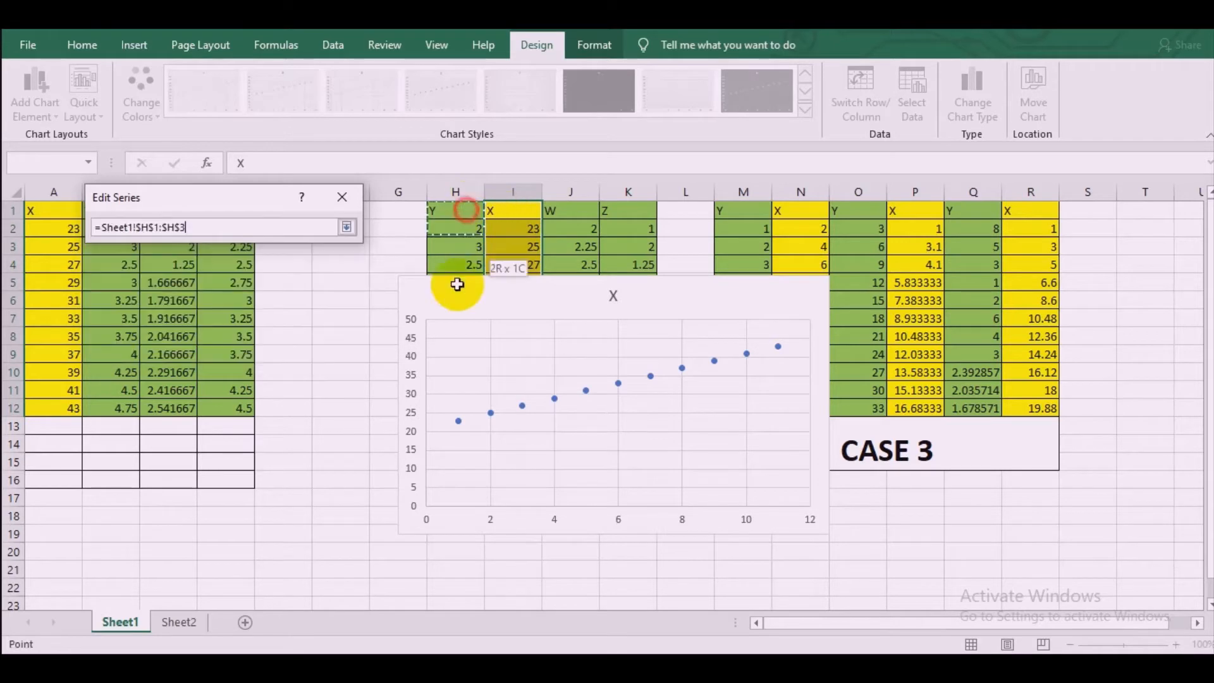
{"action": "left_click", "coordinate": [249, 342]}
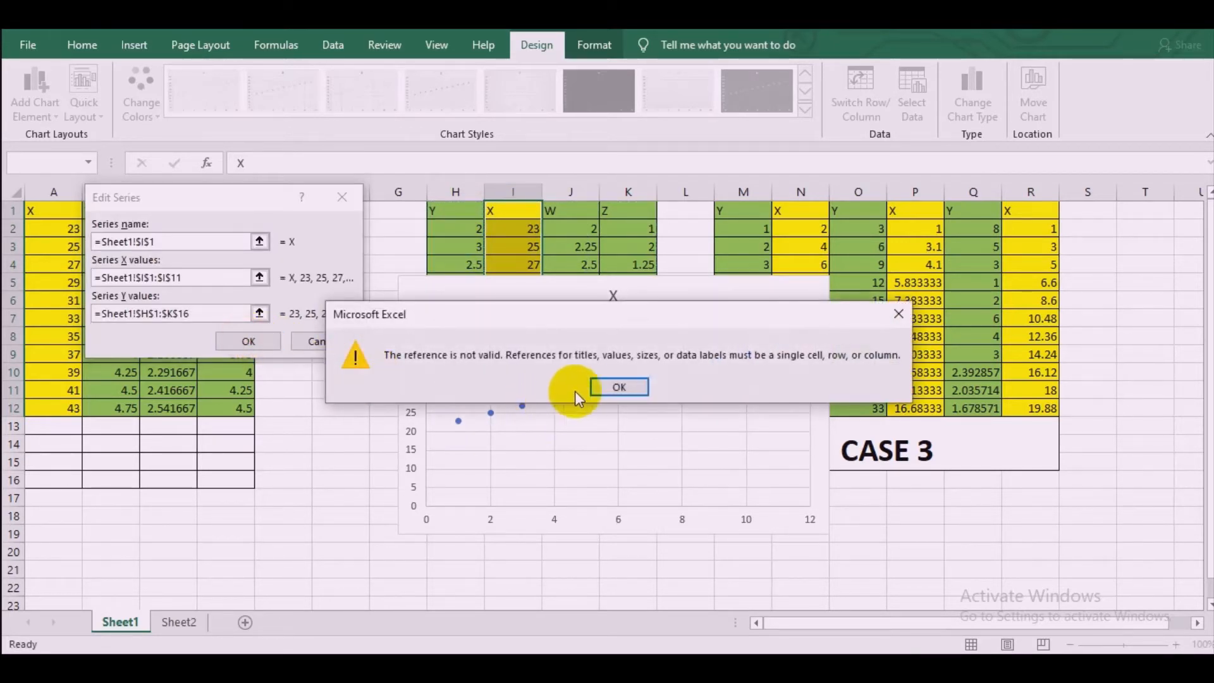
{"action": "left_click", "coordinate": [619, 387]}
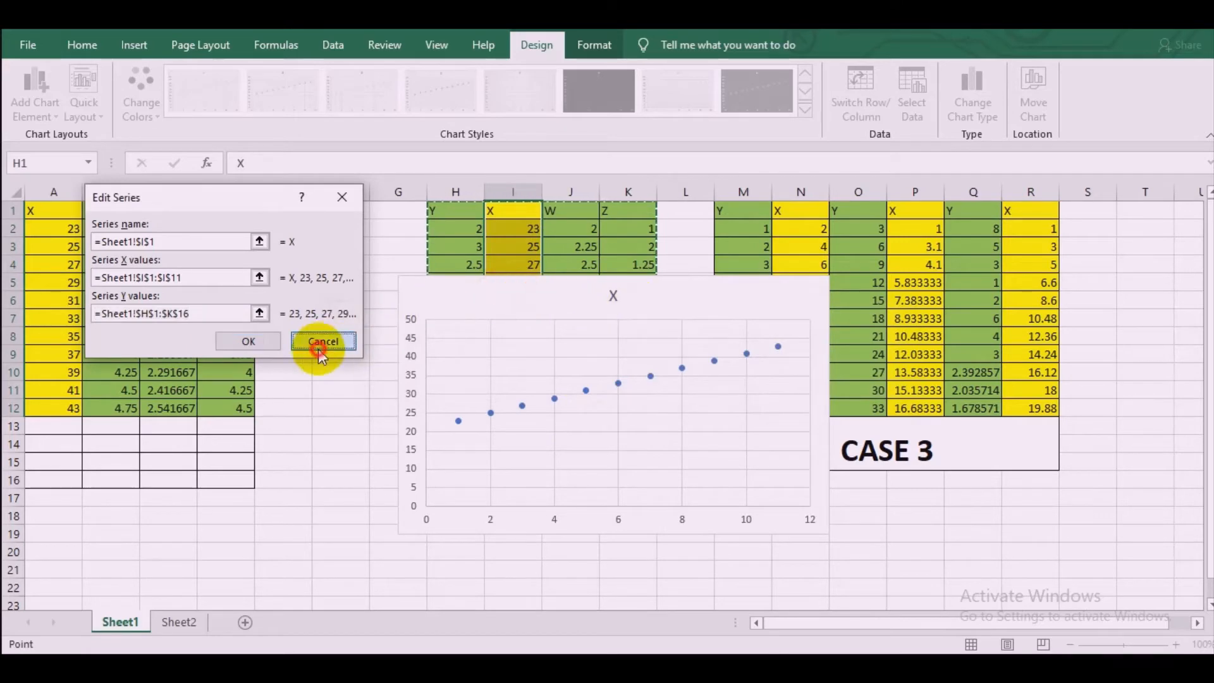
{"action": "left_click", "coordinate": [322, 341]}
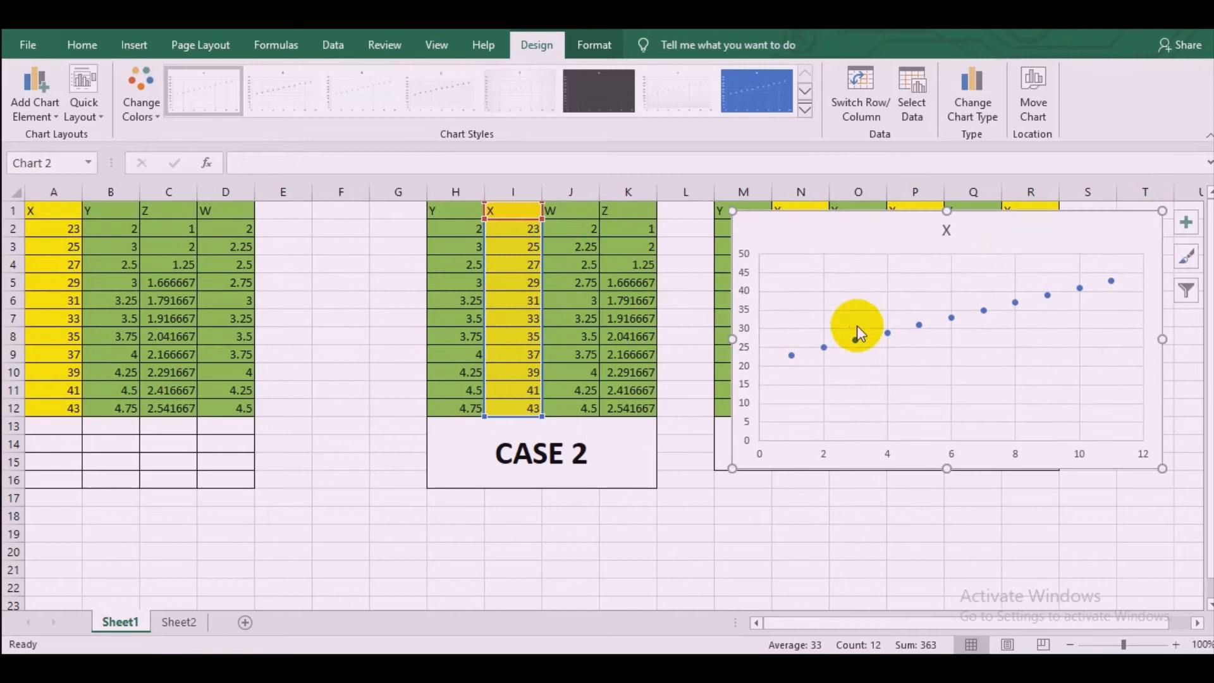
Step: Reopen Select Data and set the X series to use the Case 2 X column as its x values
{"action": "right_click", "coordinate": [856, 336]}
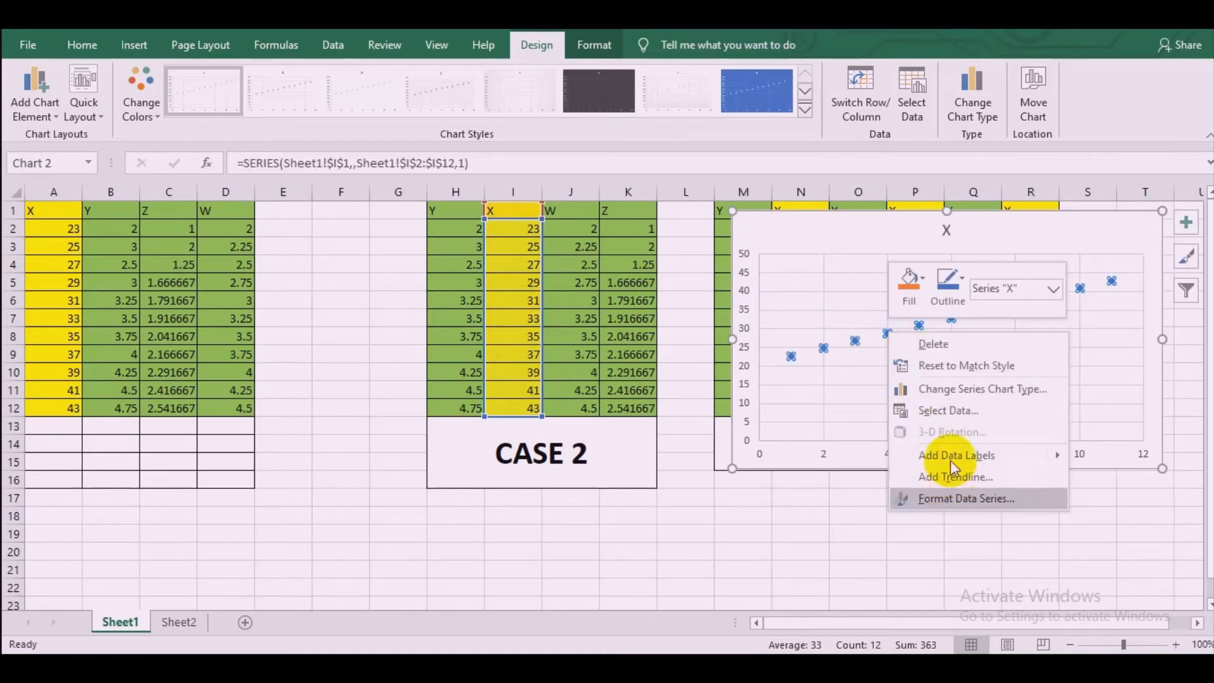
{"action": "left_click", "coordinate": [948, 409]}
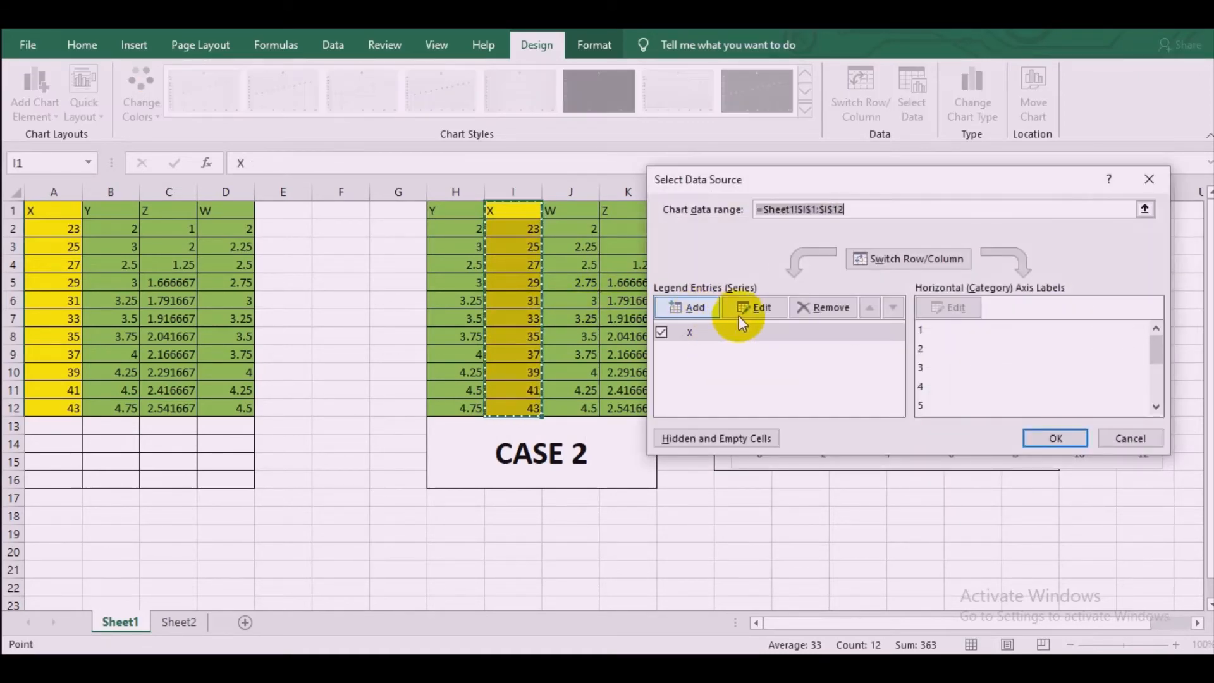
{"action": "left_click", "coordinate": [761, 308]}
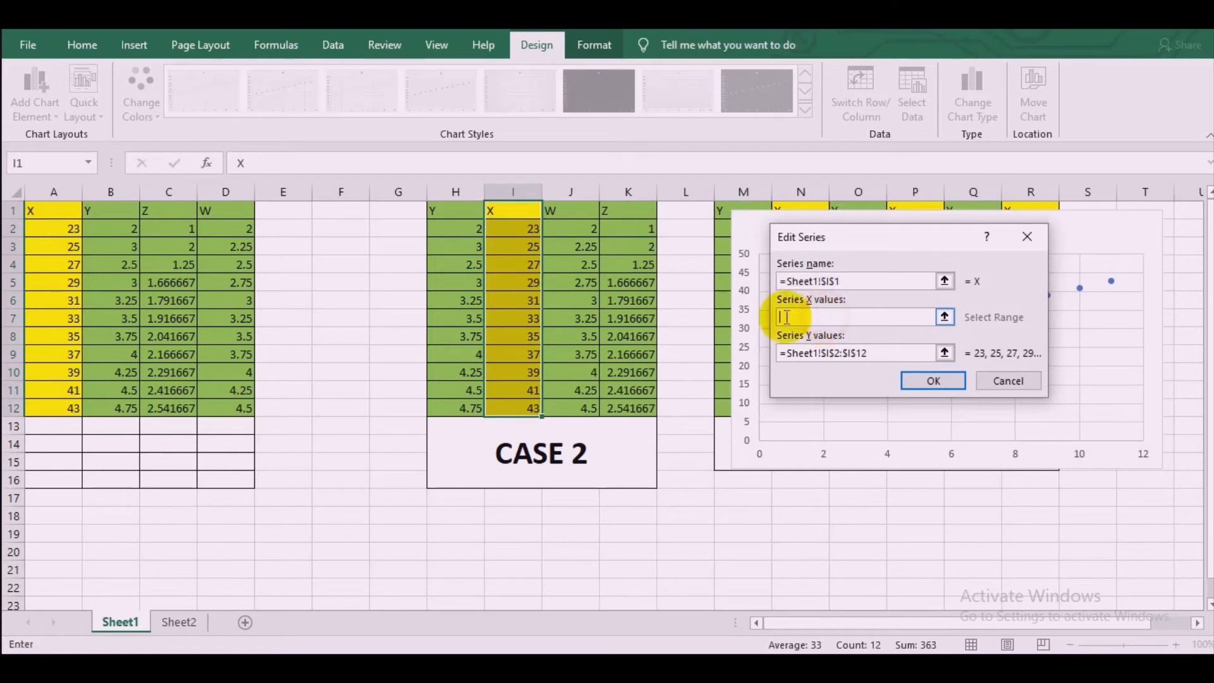
{"action": "left_click_drag", "start_coordinate": [512, 209], "coordinate": [512, 409]}
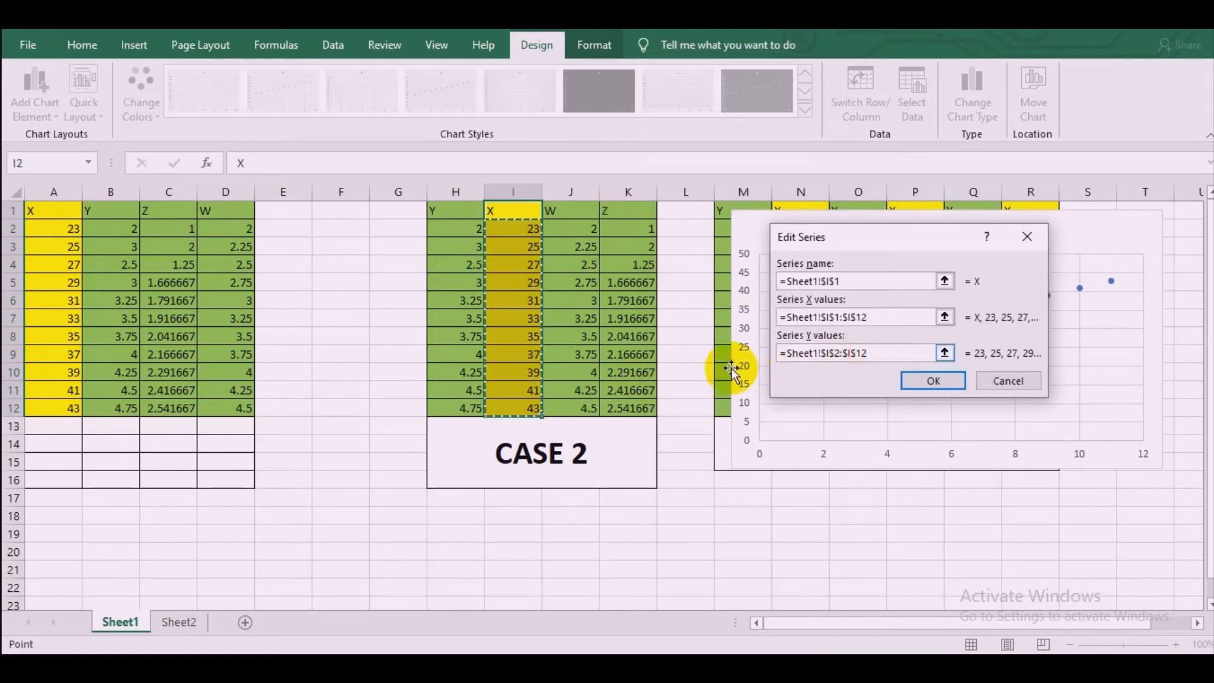
{"action": "left_click", "coordinate": [886, 352]}
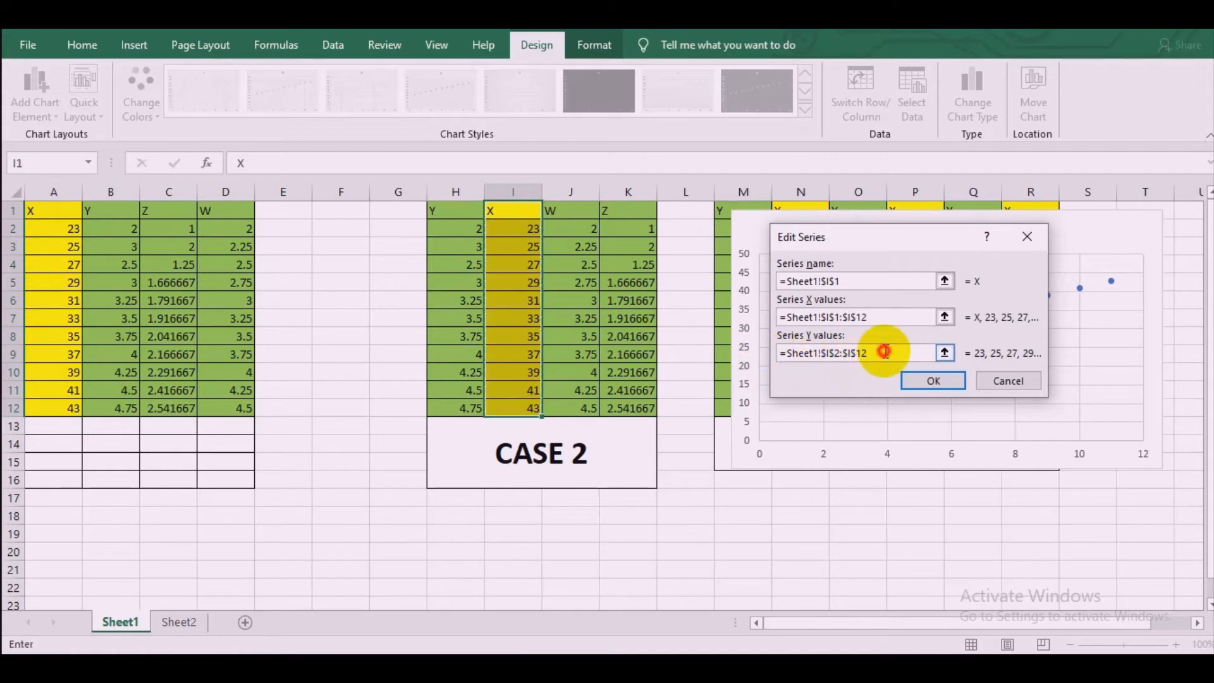
{"action": "left_click", "coordinate": [865, 353]}
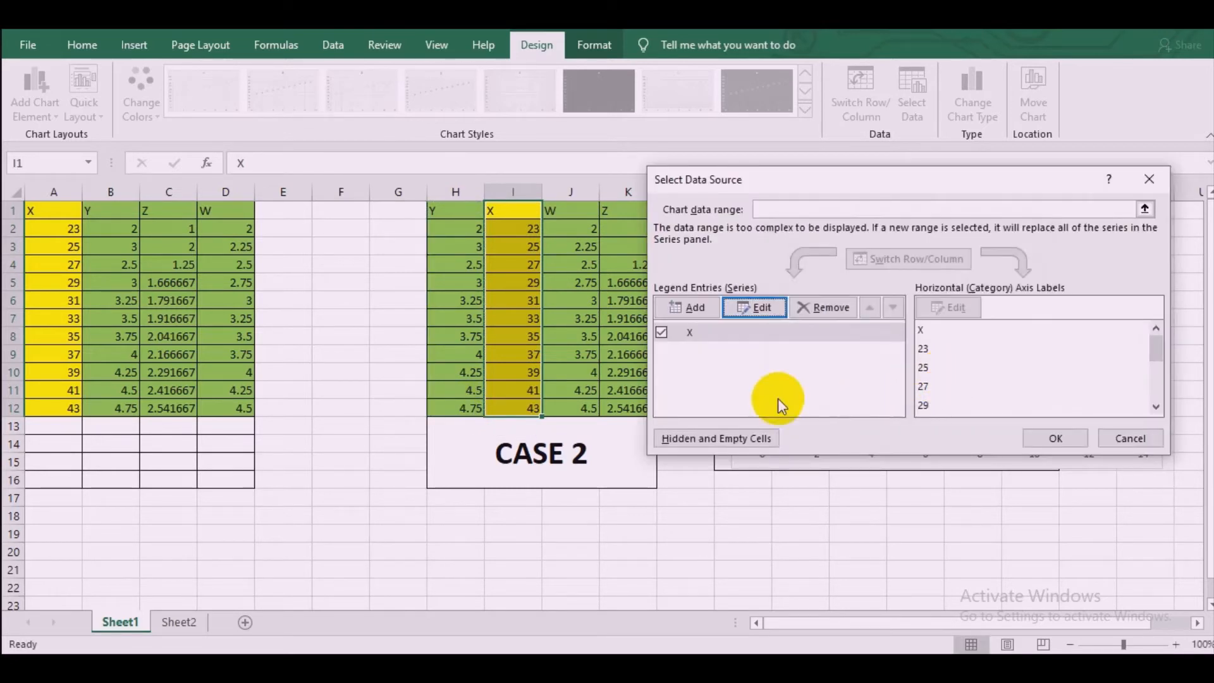
Step: Add Series2 (column J) and Series3 (column K) against the Case 2 X column and apply all three series
{"action": "left_click", "coordinate": [753, 308]}
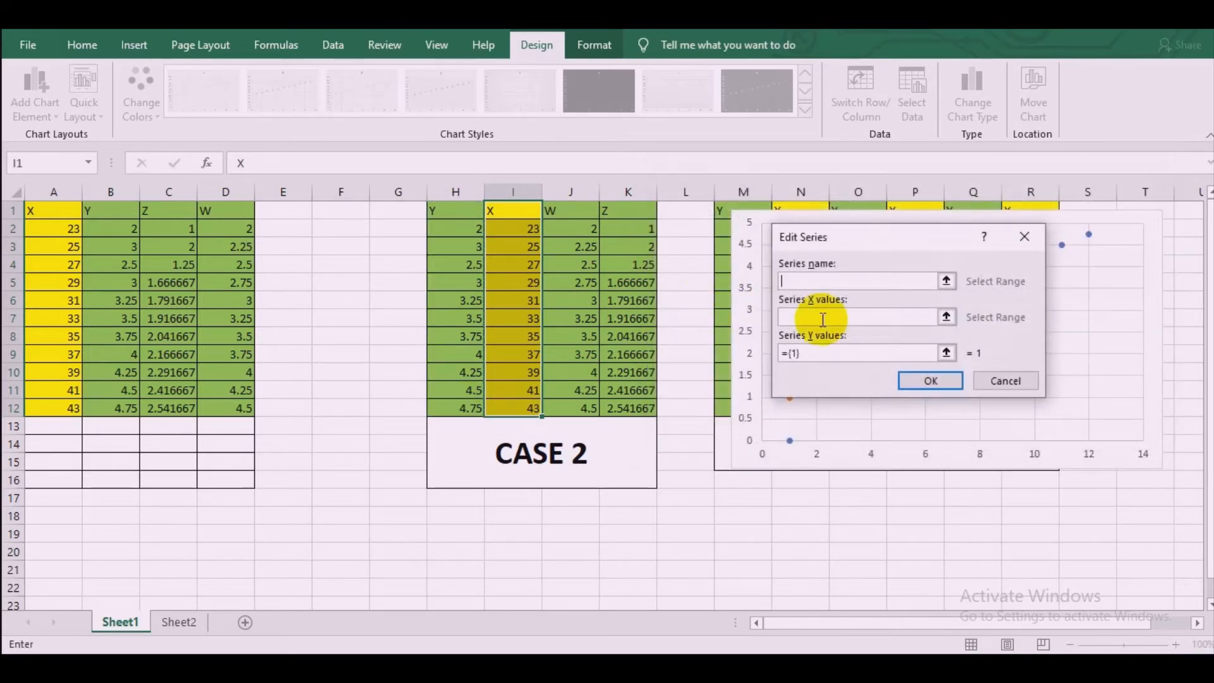
{"action": "left_click", "coordinate": [789, 318]}
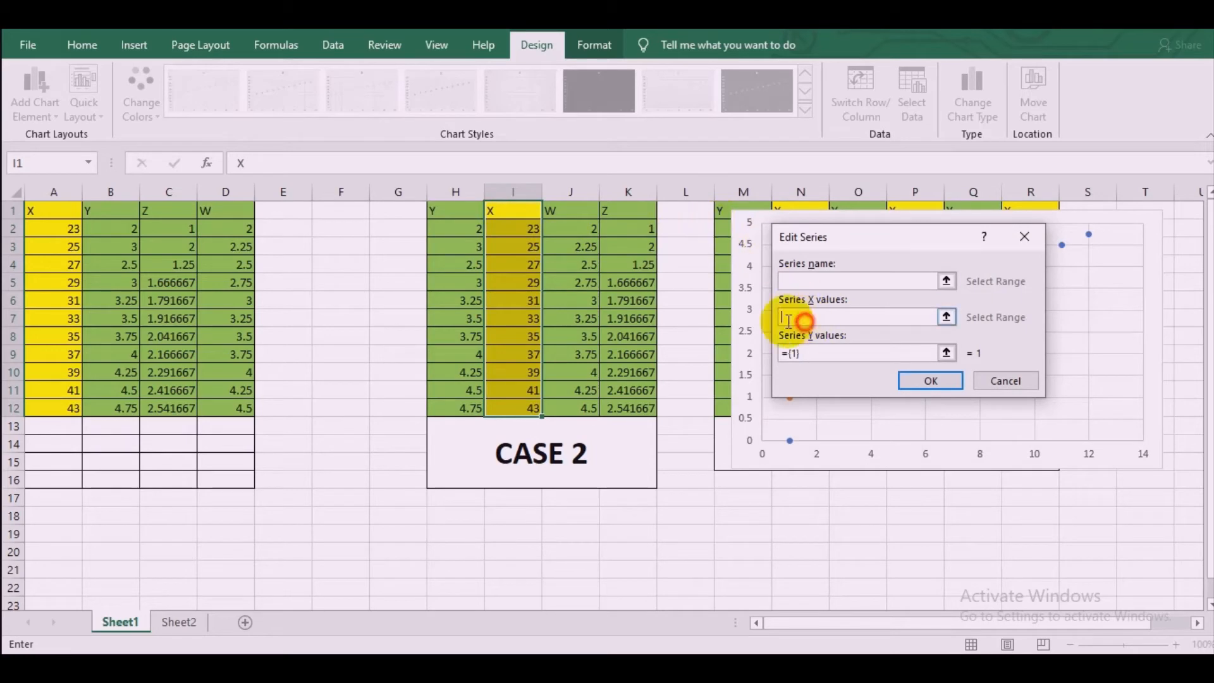
{"action": "left_click_drag", "start_coordinate": [513, 210], "coordinate": [514, 409]}
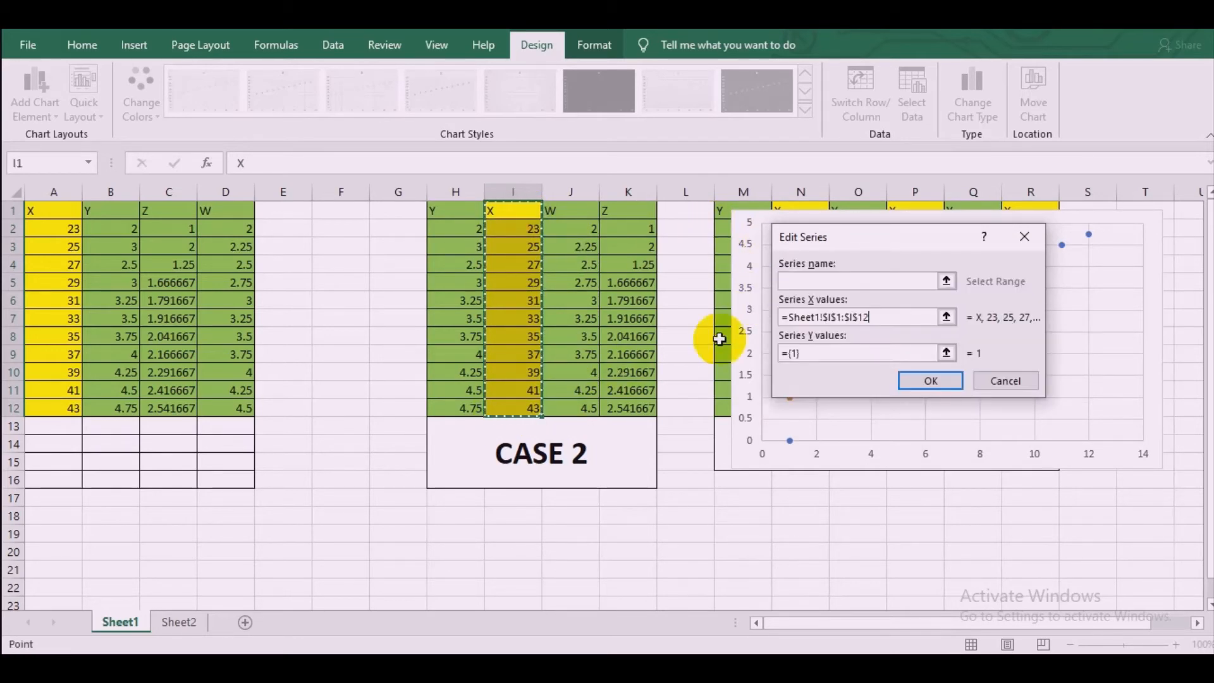
{"action": "left_click", "coordinate": [852, 352]}
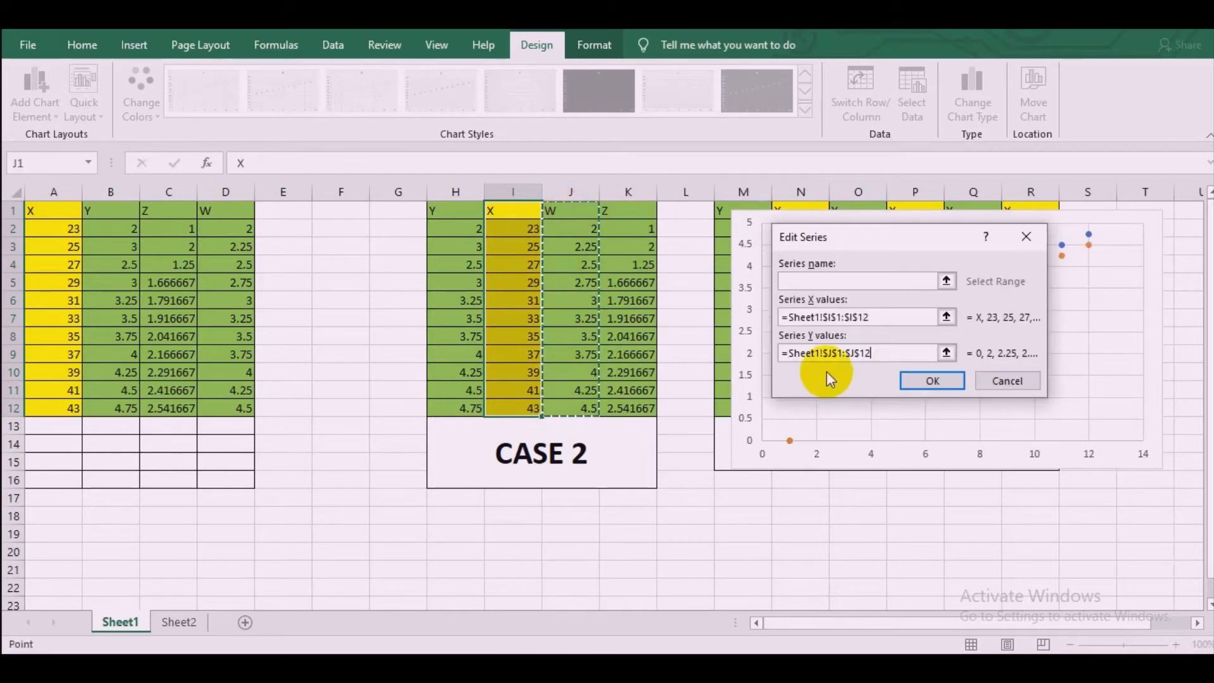
{"action": "left_click", "coordinate": [930, 381]}
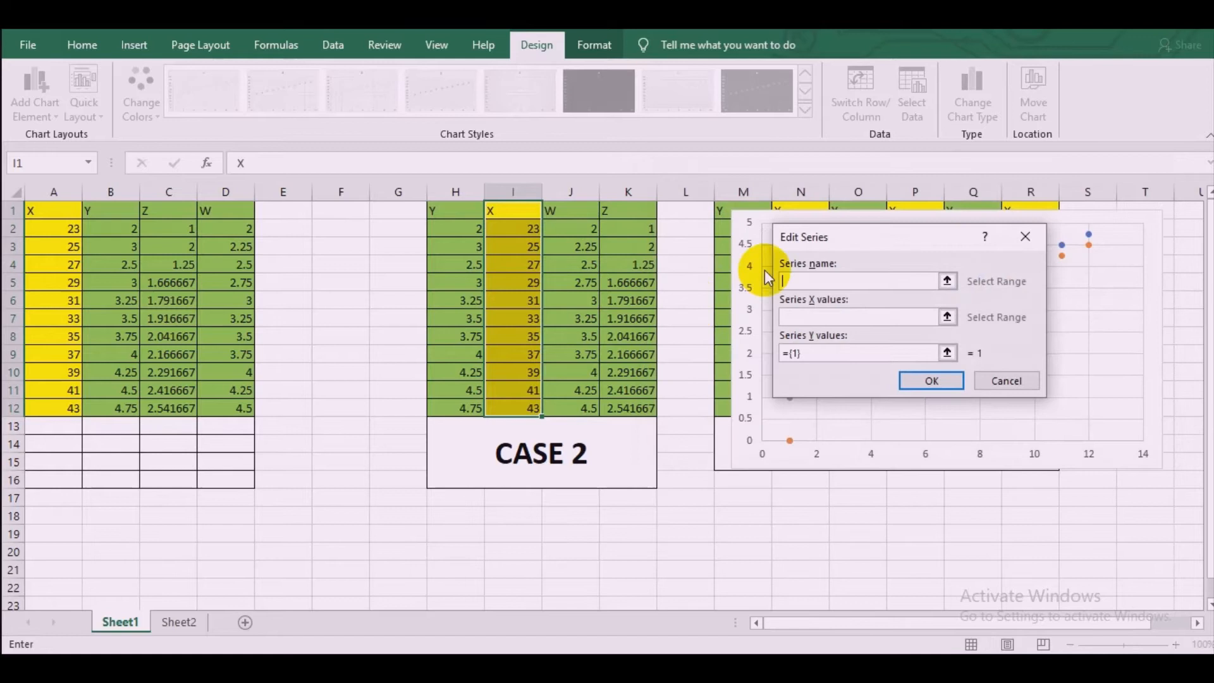
{"action": "left_click_drag", "start_coordinate": [512, 210], "coordinate": [512, 390]}
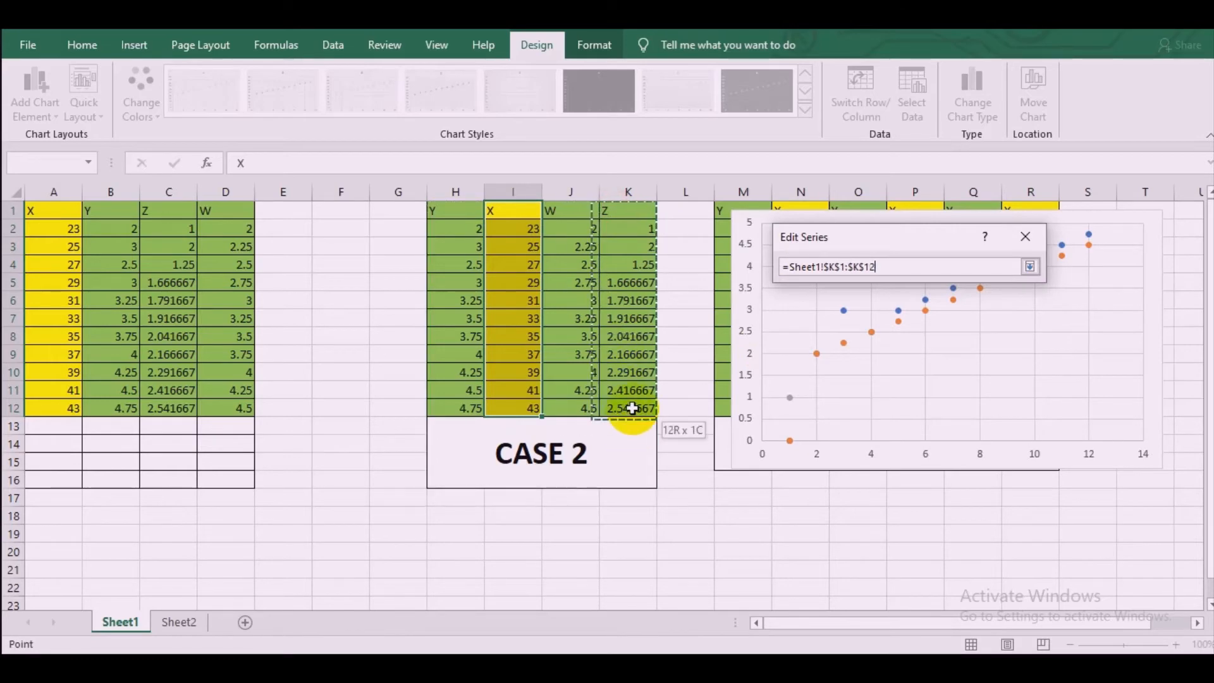
{"action": "left_click", "coordinate": [1029, 266]}
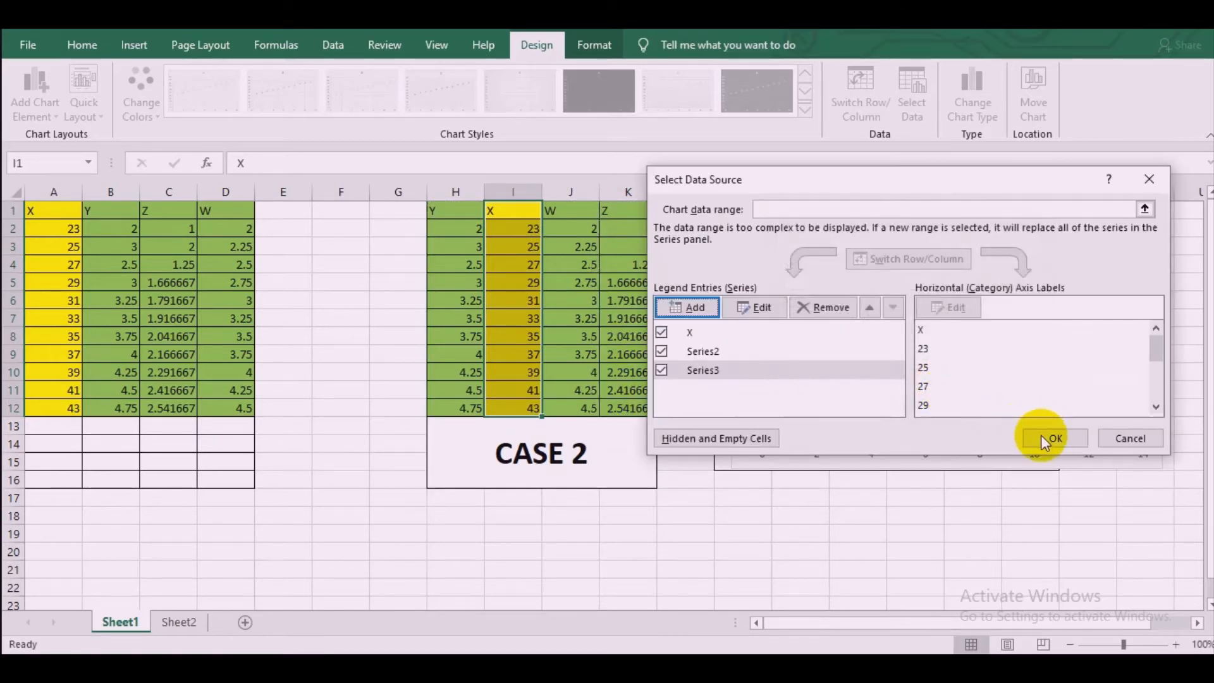
{"action": "left_click", "coordinate": [1052, 437]}
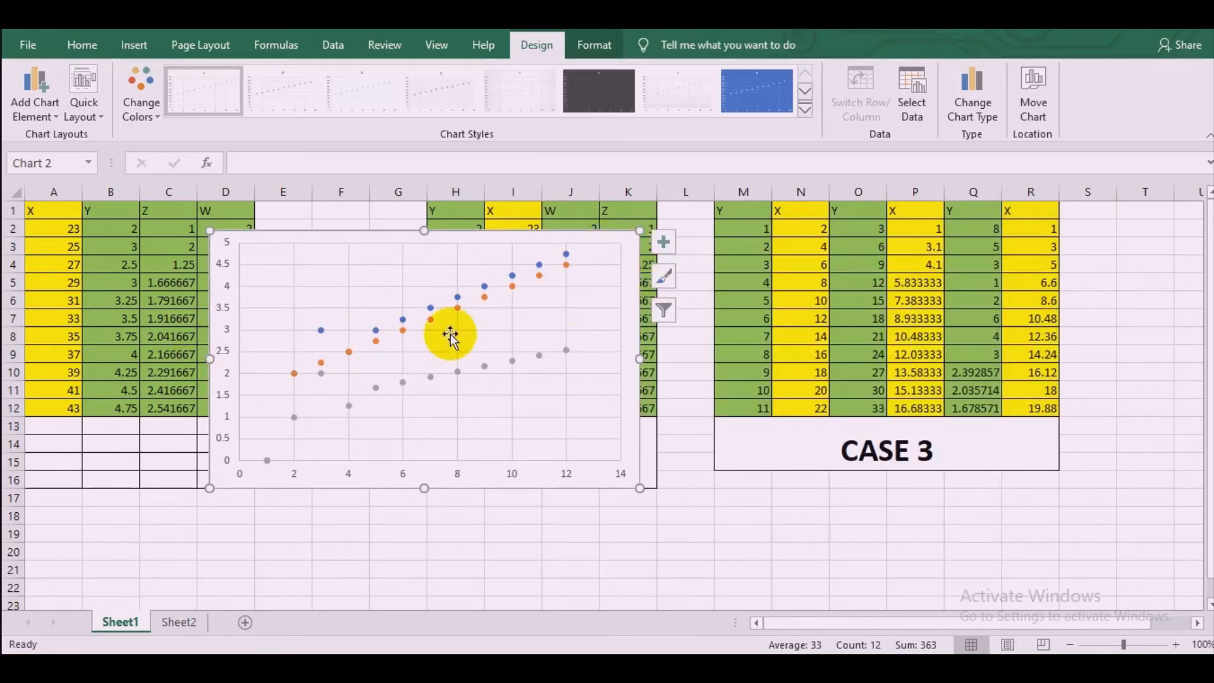
{"action": "mouse_move", "coordinate": [373, 491]}
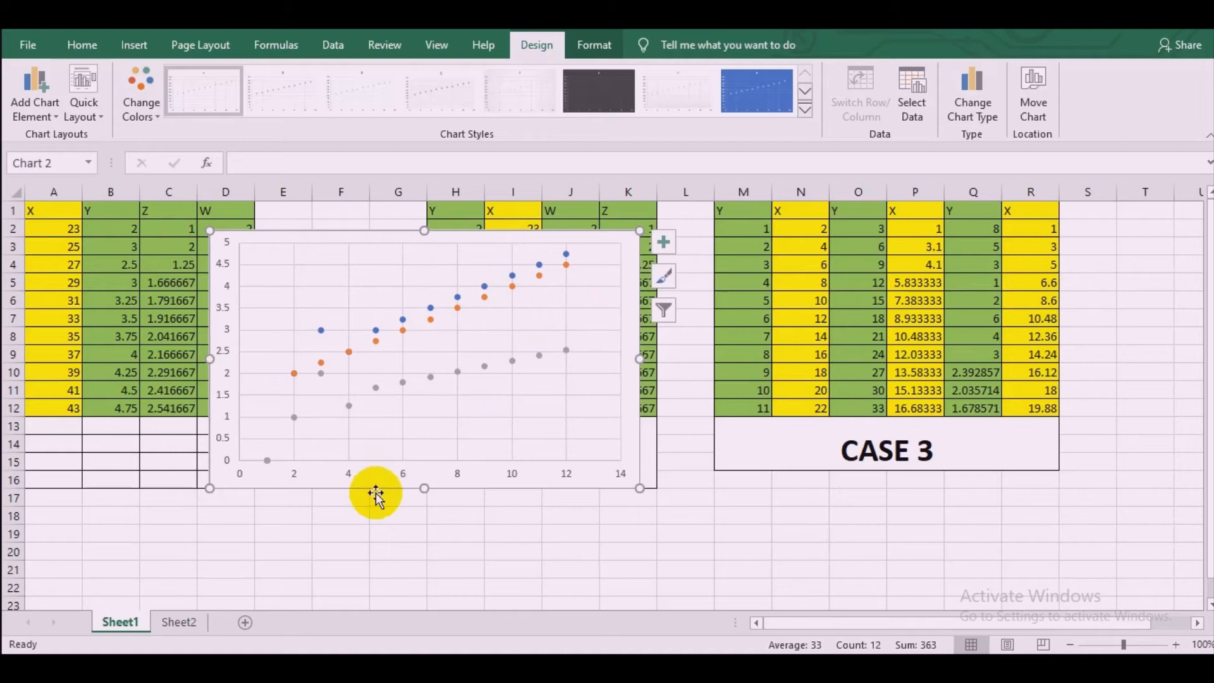
{"action": "mouse_move", "coordinate": [359, 240]}
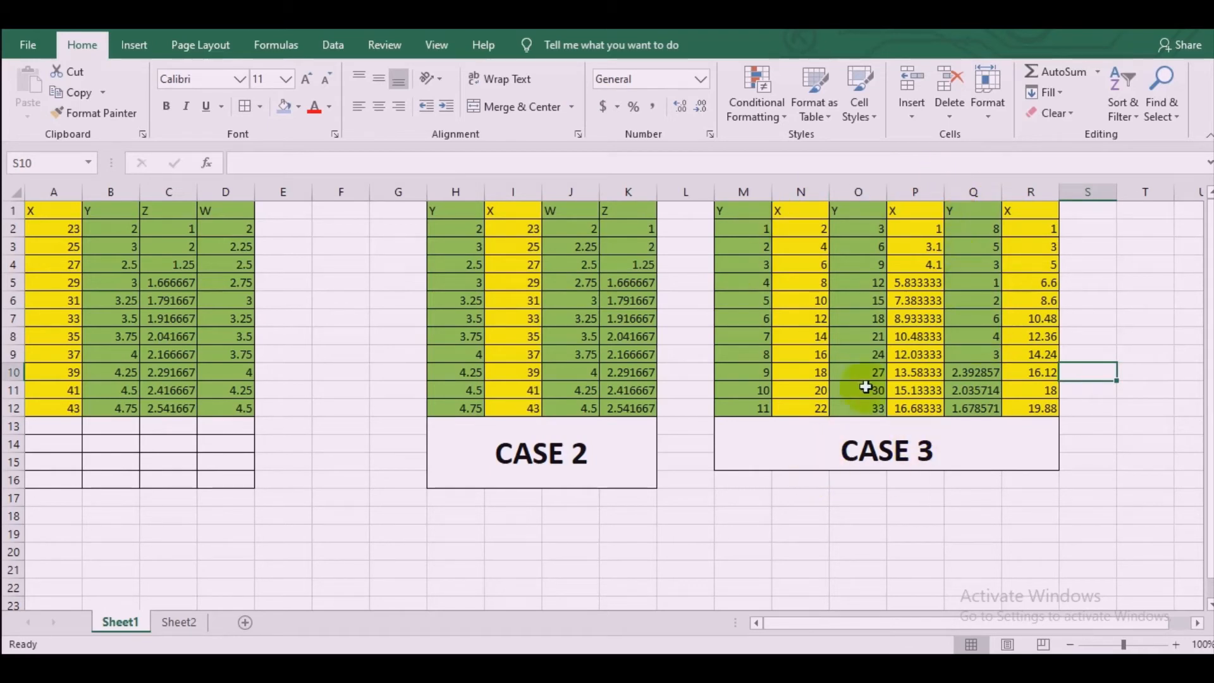
{"action": "mouse_move", "coordinate": [876, 260]}
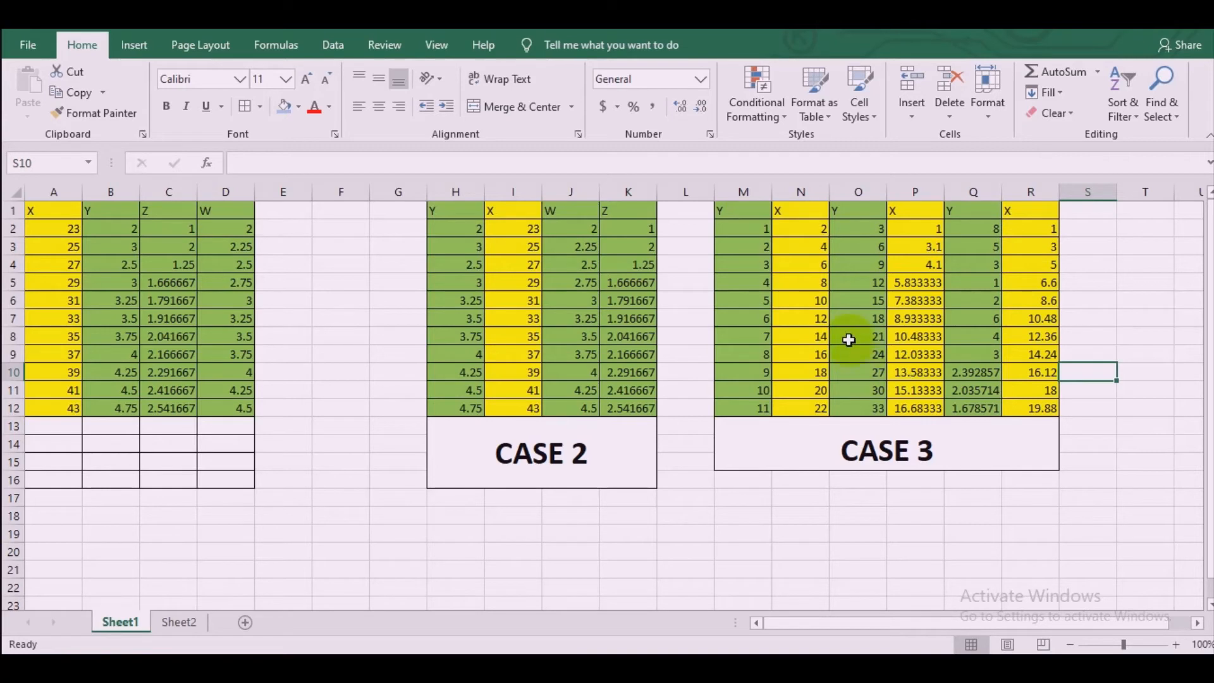
{"action": "mouse_move", "coordinate": [744, 191]}
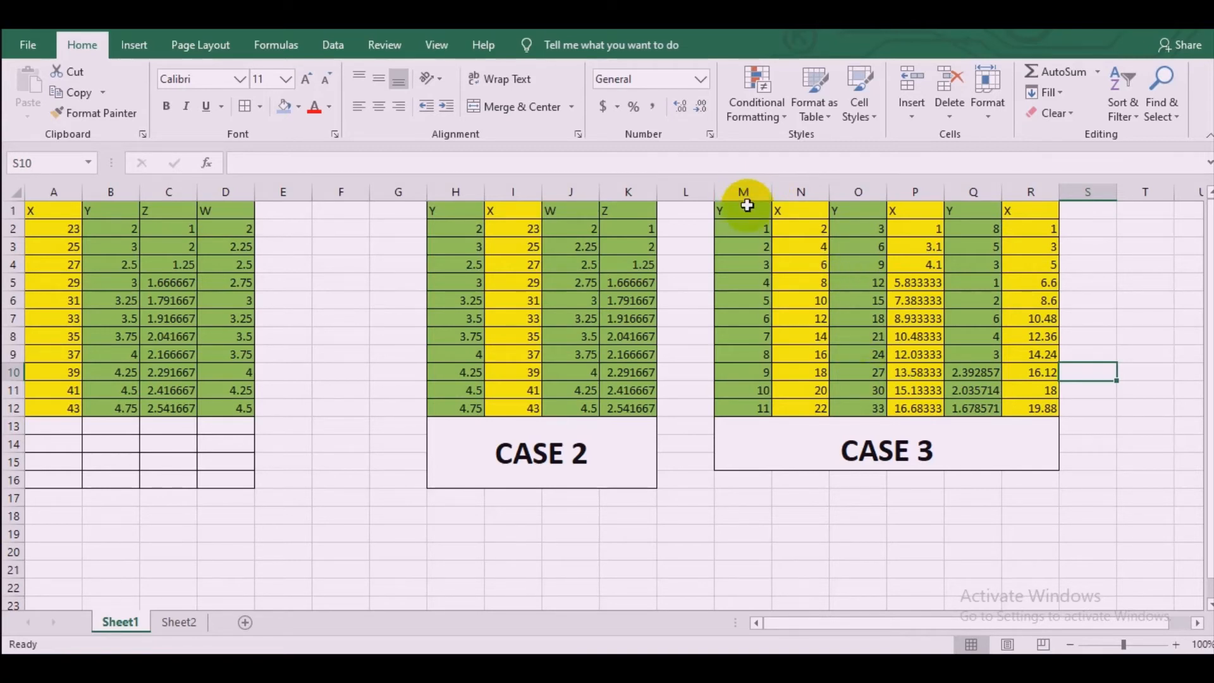
Step: Insert a markers scatter chart from Case 3's first Y and X columns (M1:N12)
{"action": "left_click_drag", "start_coordinate": [742, 210], "coordinate": [800, 408]}
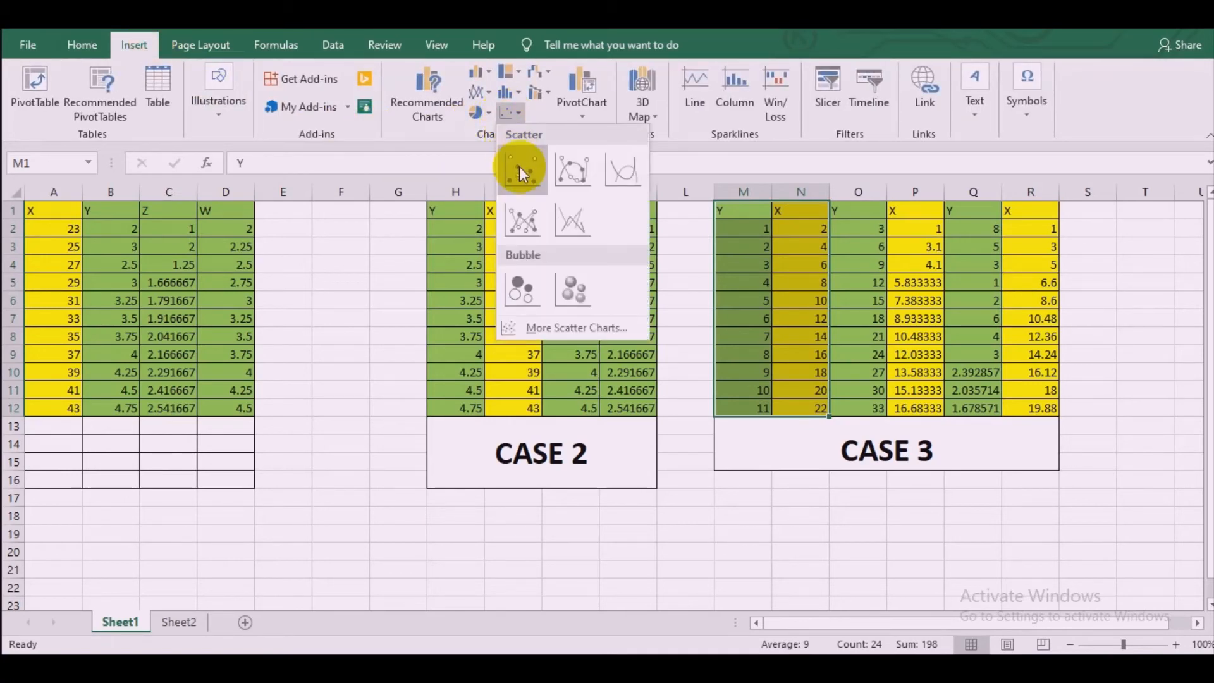
{"action": "left_click", "coordinate": [522, 170]}
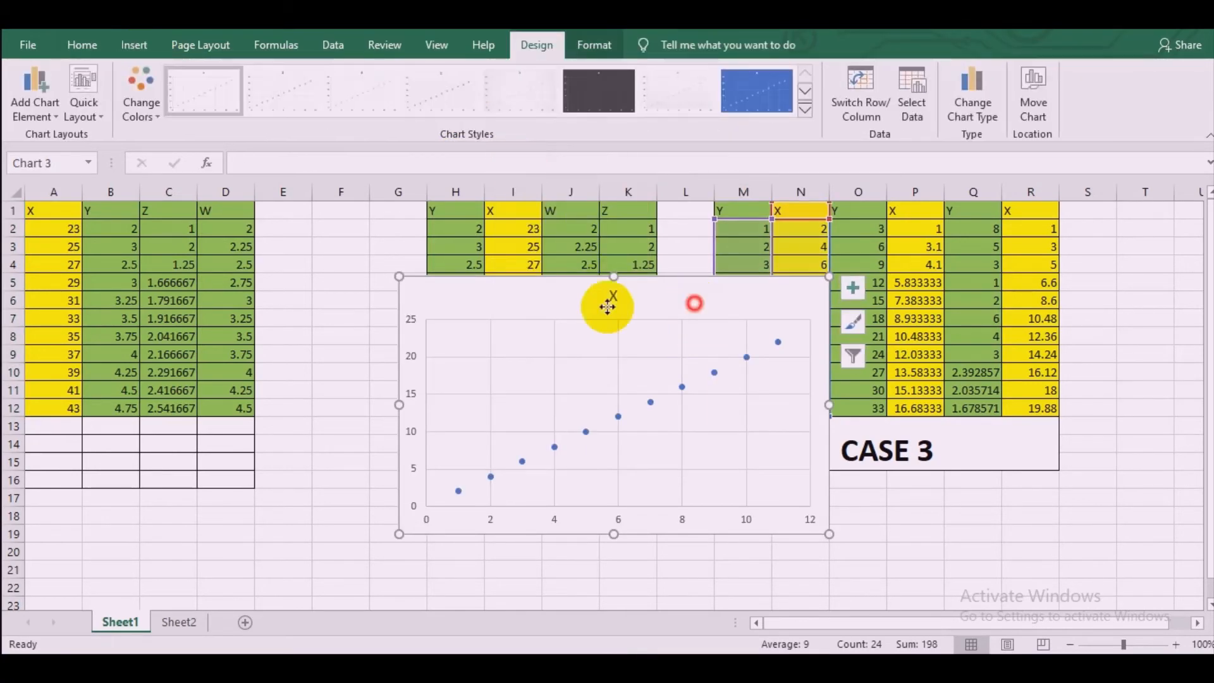
Step: Edit the chart's first series via Select Data, dismissing the empty-values warning and reassigning its values to M1:M12
{"action": "right_click", "coordinate": [607, 306]}
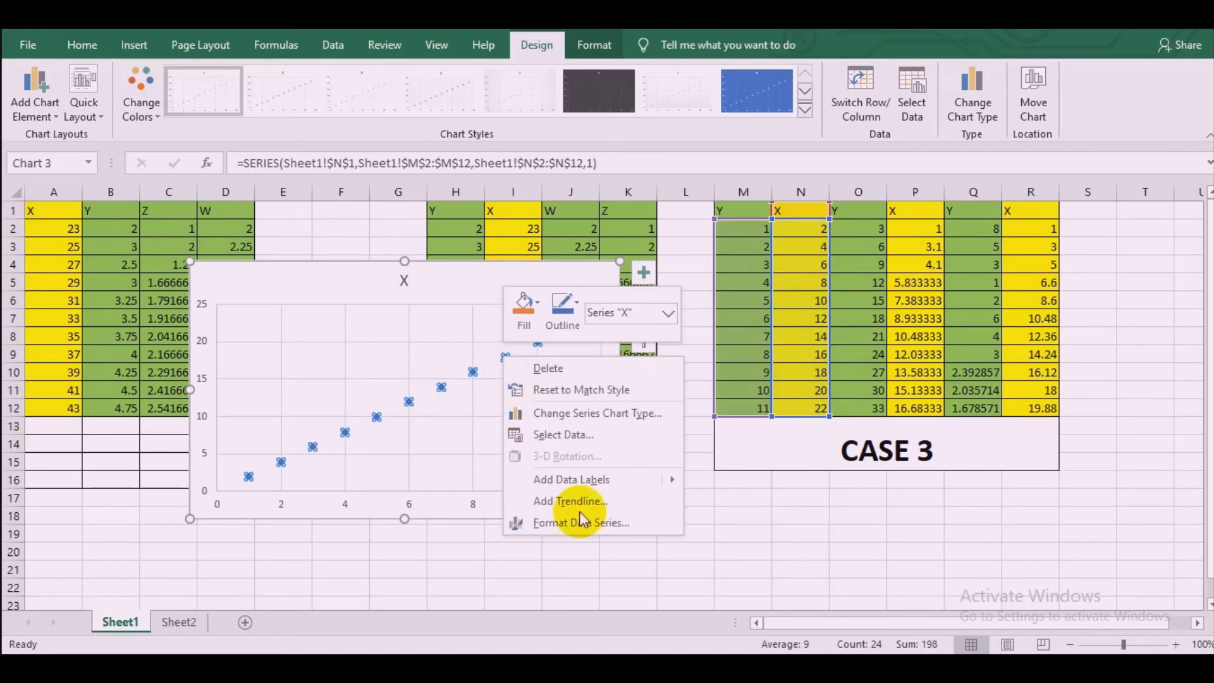
{"action": "left_click", "coordinate": [562, 435]}
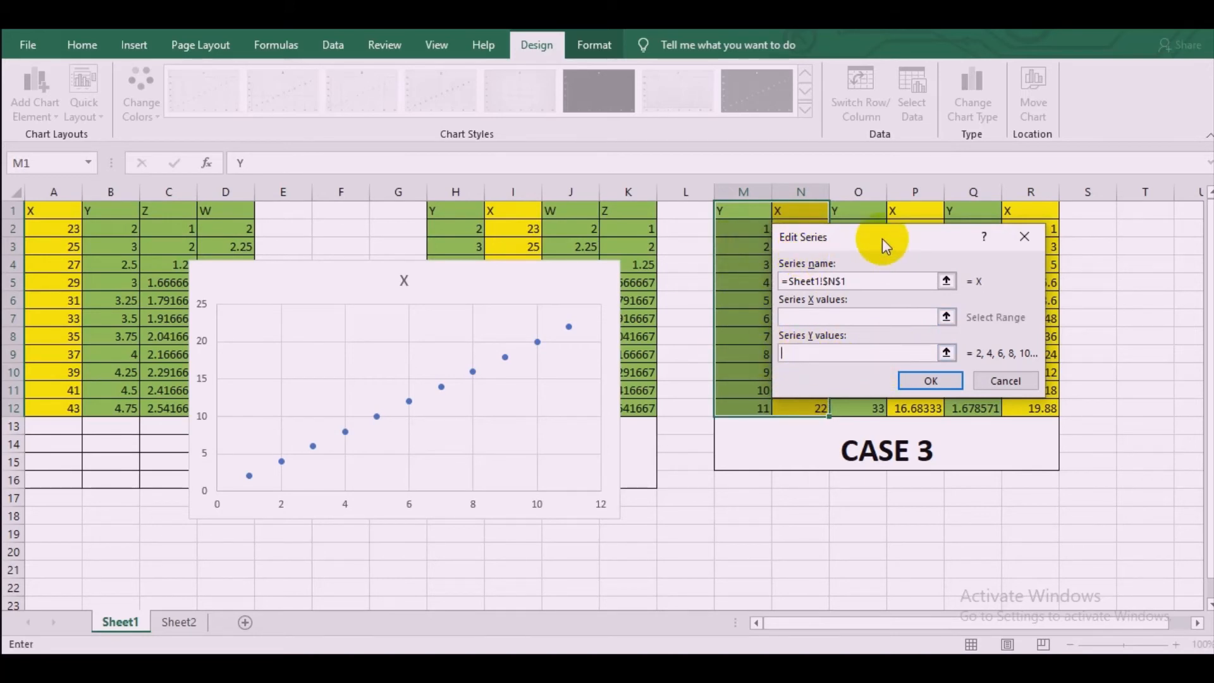
{"action": "left_click", "coordinate": [930, 380]}
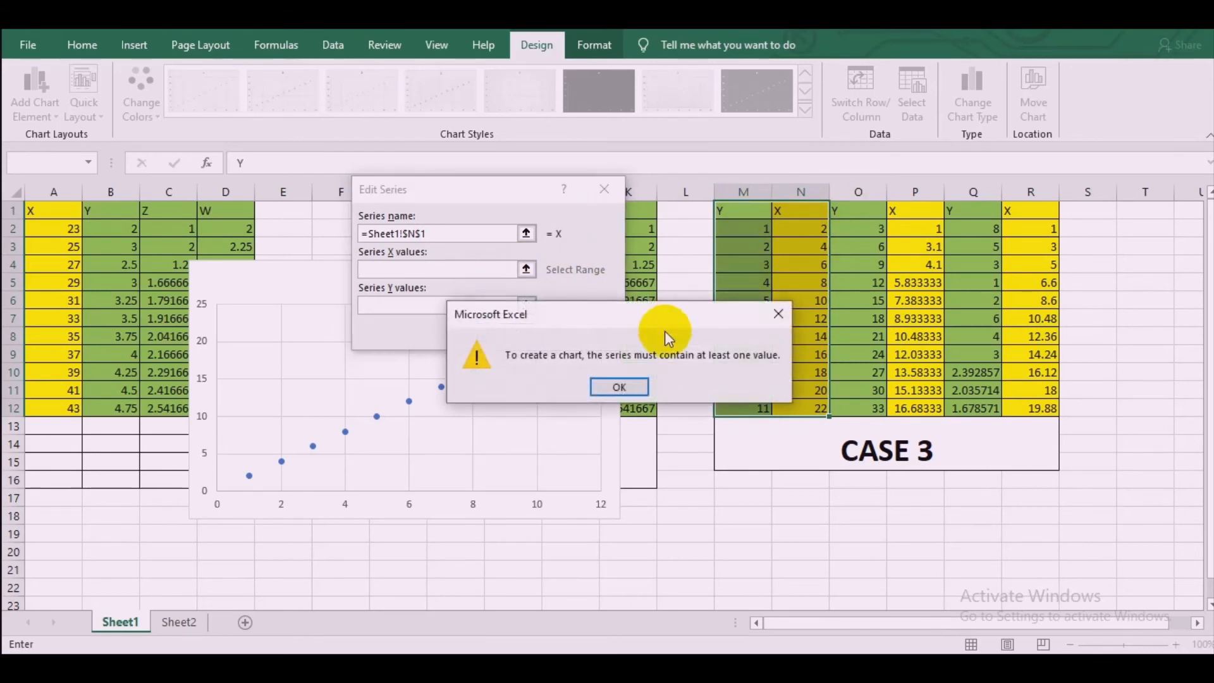
{"action": "left_click", "coordinate": [620, 387]}
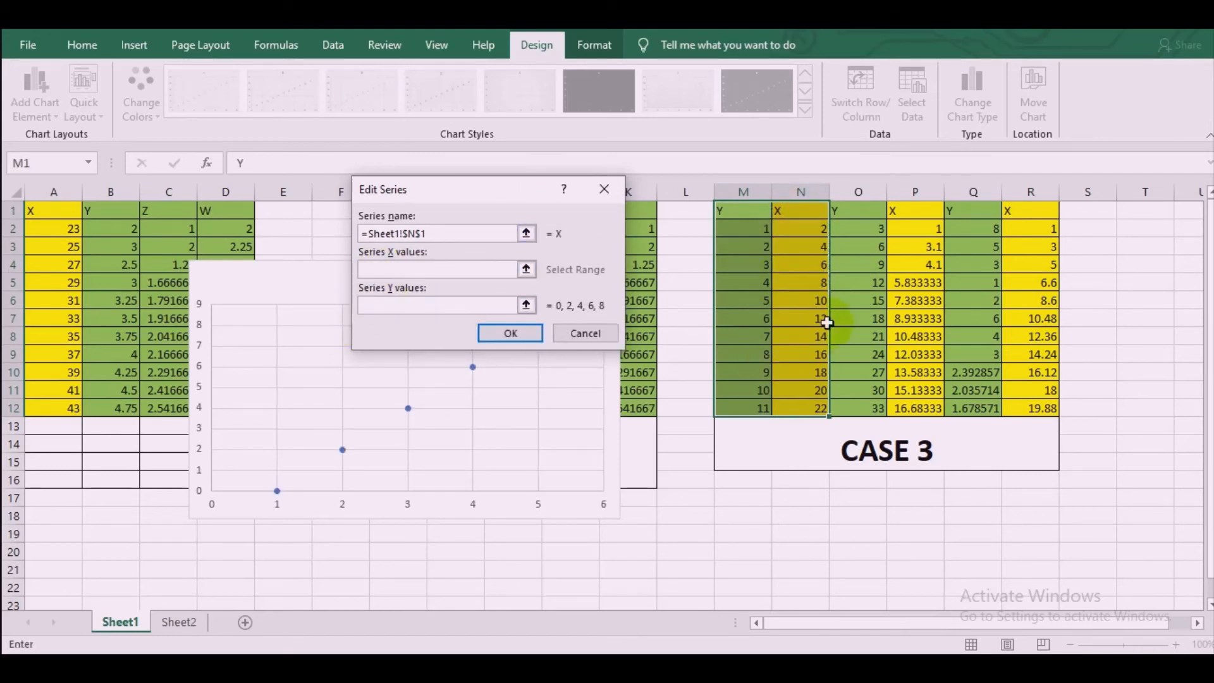
{"action": "left_click_drag", "start_coordinate": [742, 210], "coordinate": [742, 408]}
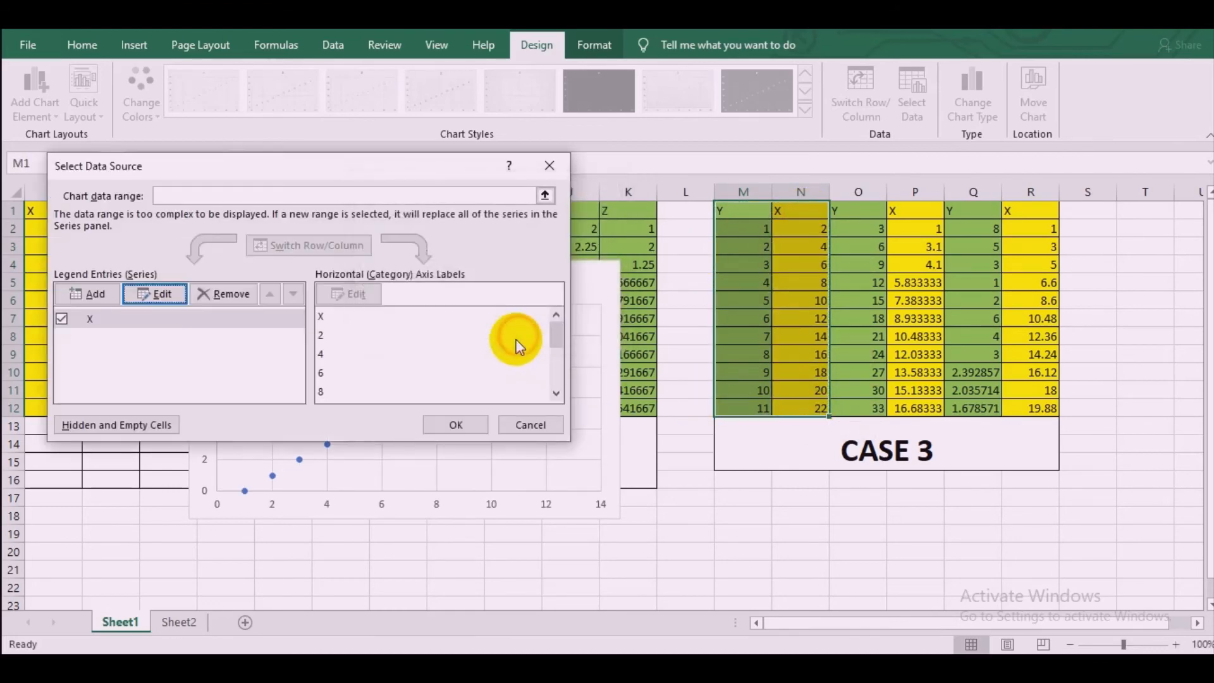
Step: Add a second series with X values P1:P12 and Y values O1:O12
{"action": "left_click", "coordinate": [155, 293]}
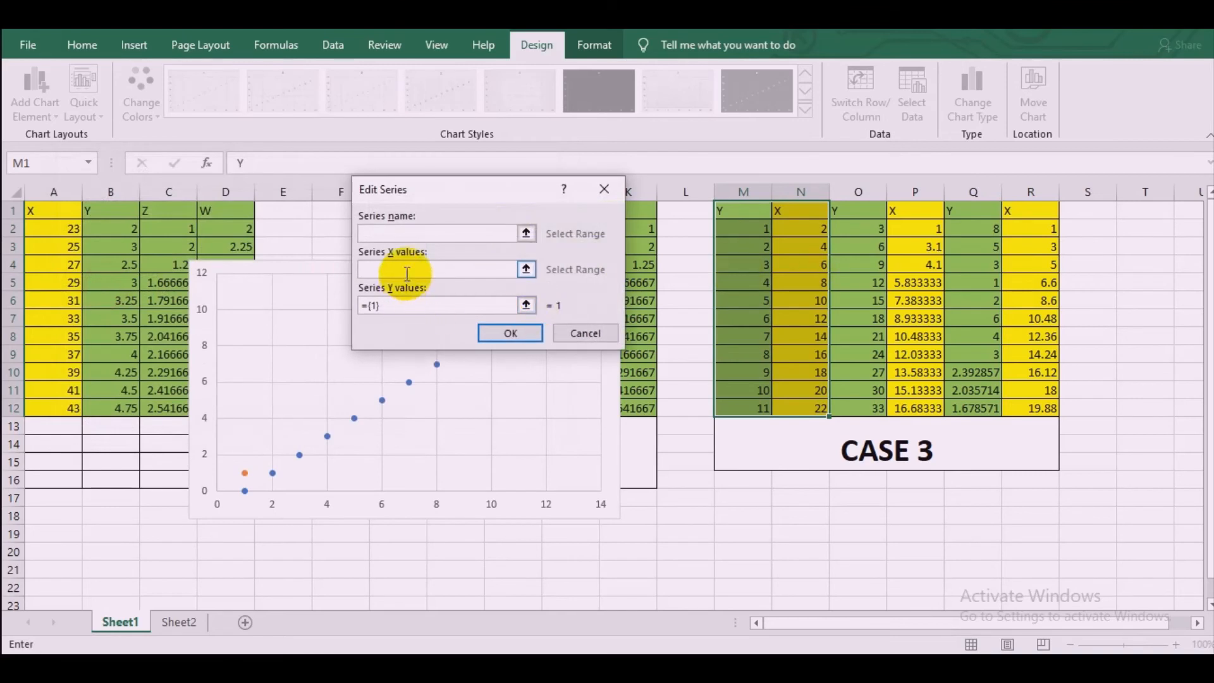
{"action": "left_click_drag", "start_coordinate": [914, 229], "coordinate": [914, 409]}
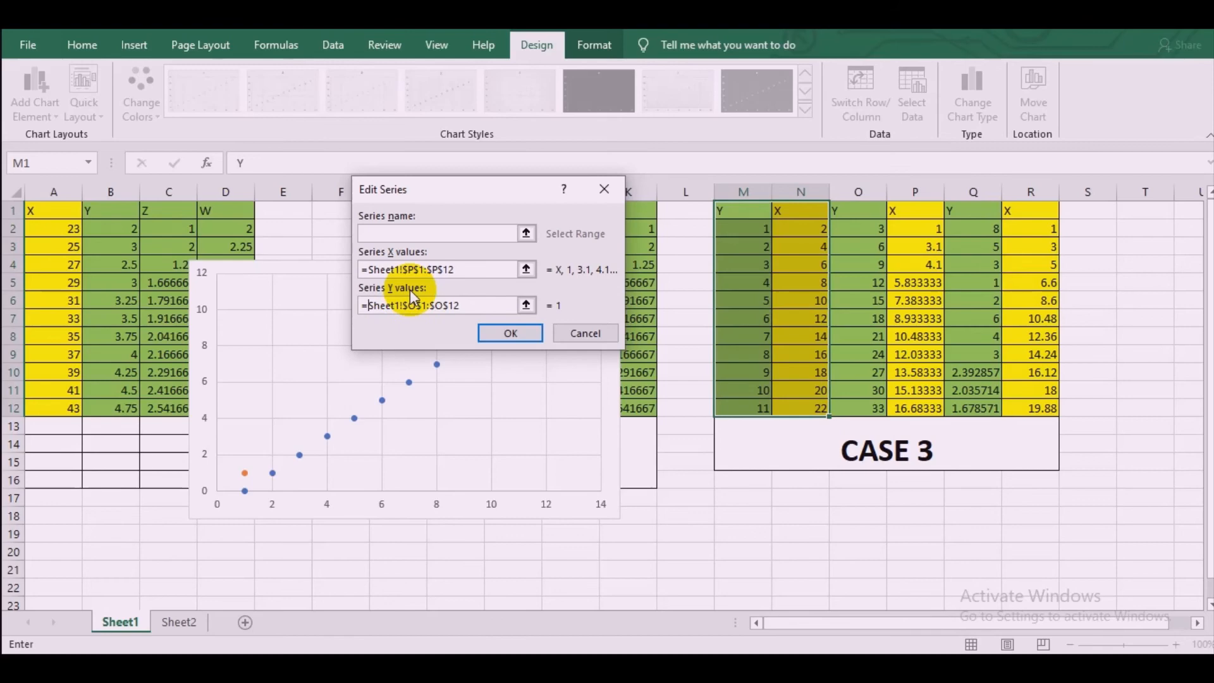
{"action": "left_click", "coordinate": [509, 332]}
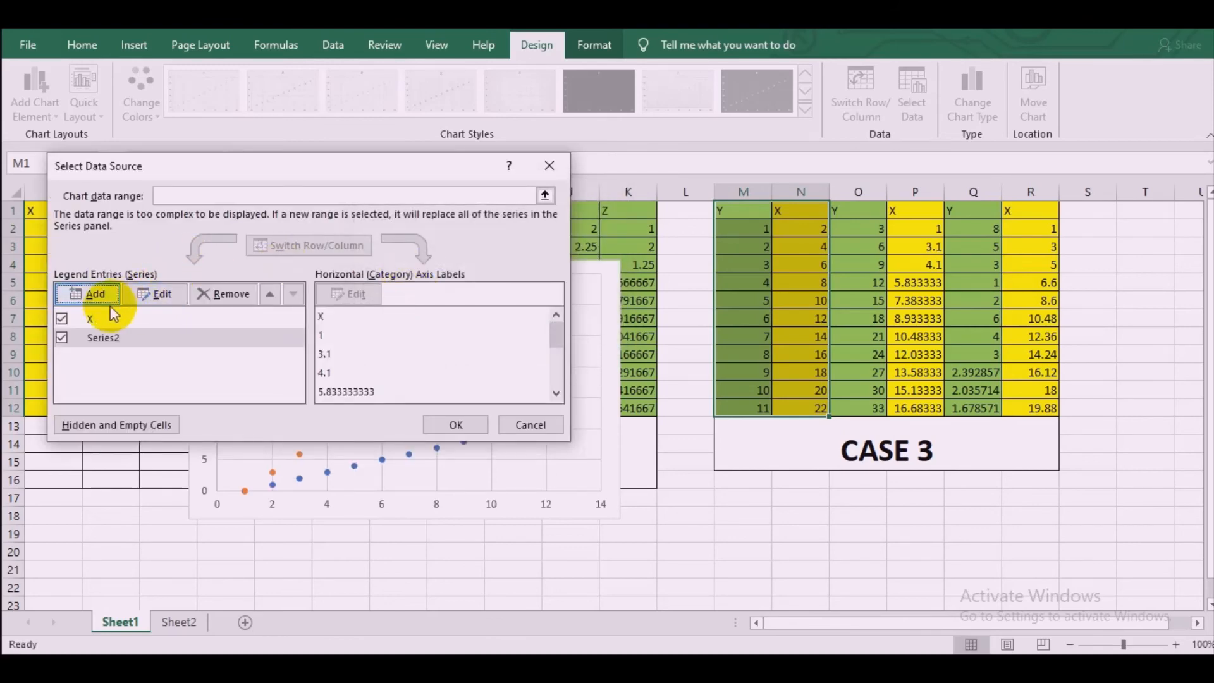
Step: Add a third series with X values R1:R12 and Y values Q1:Q12
{"action": "left_click", "coordinate": [86, 293]}
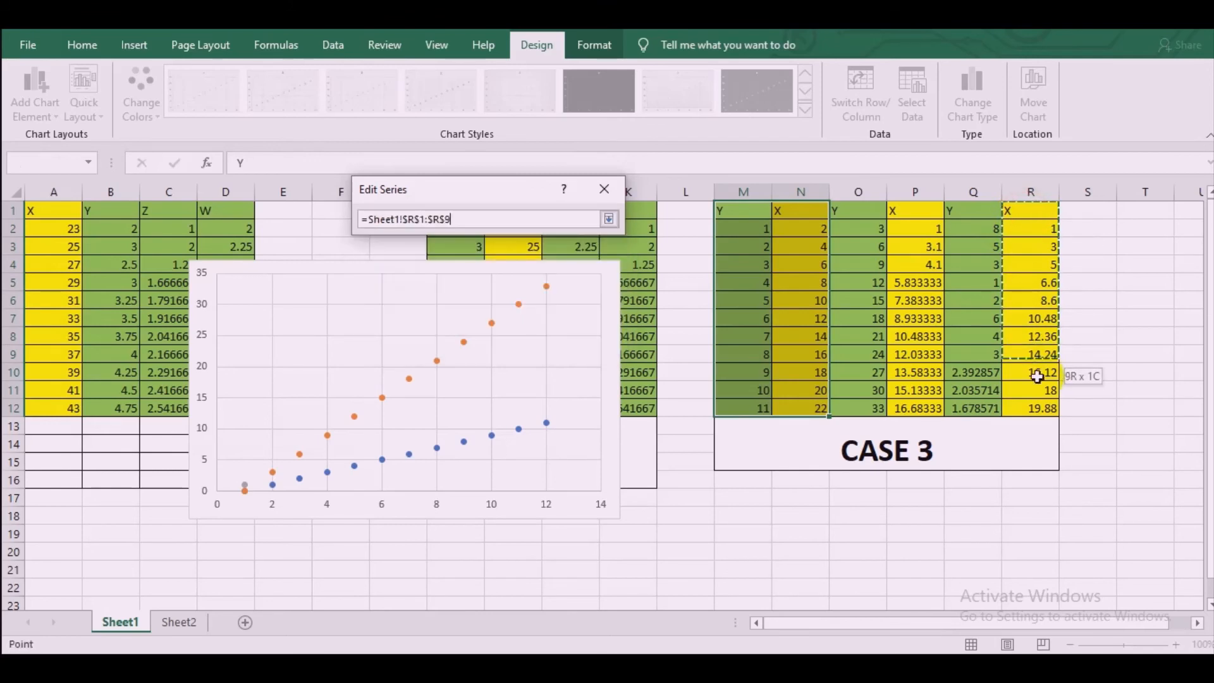
{"action": "left_click", "coordinate": [417, 304]}
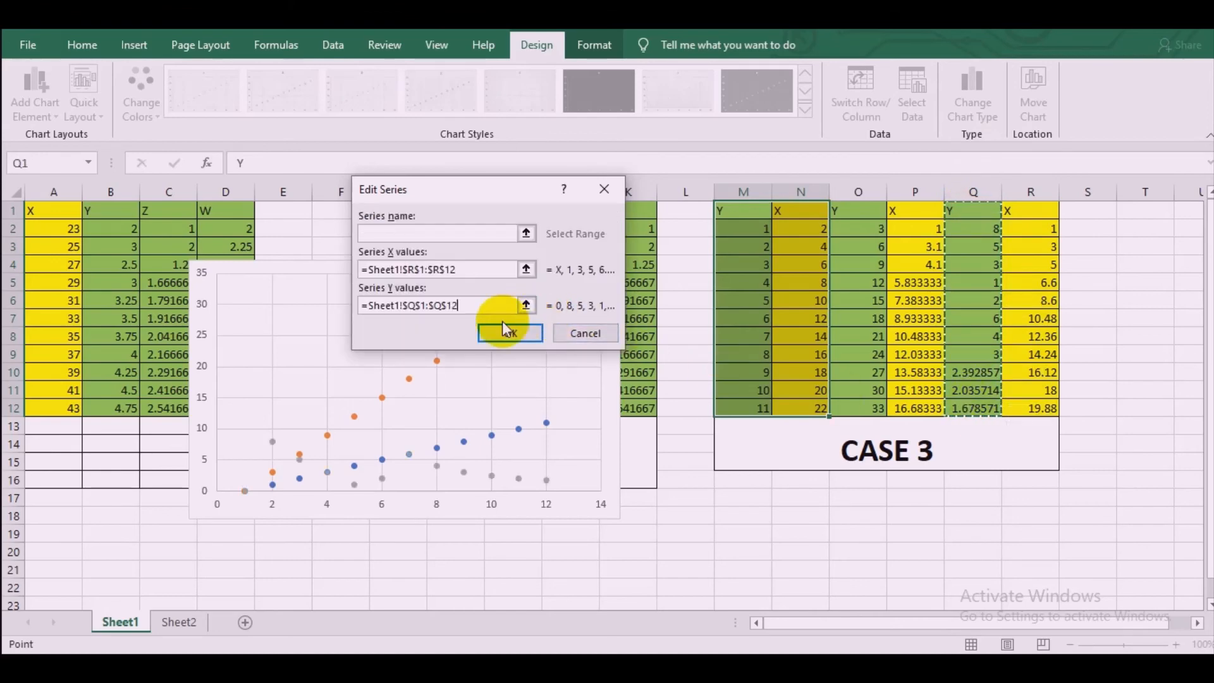
{"action": "left_click", "coordinate": [508, 332]}
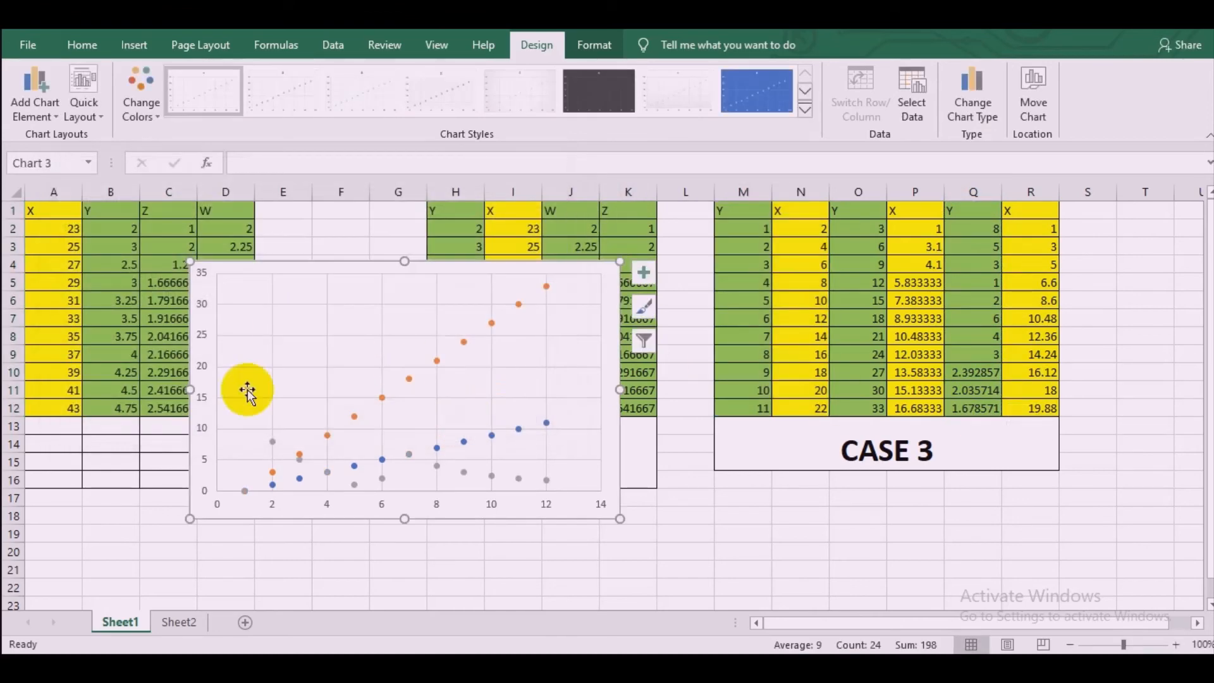
{"action": "mouse_move", "coordinate": [750, 210]}
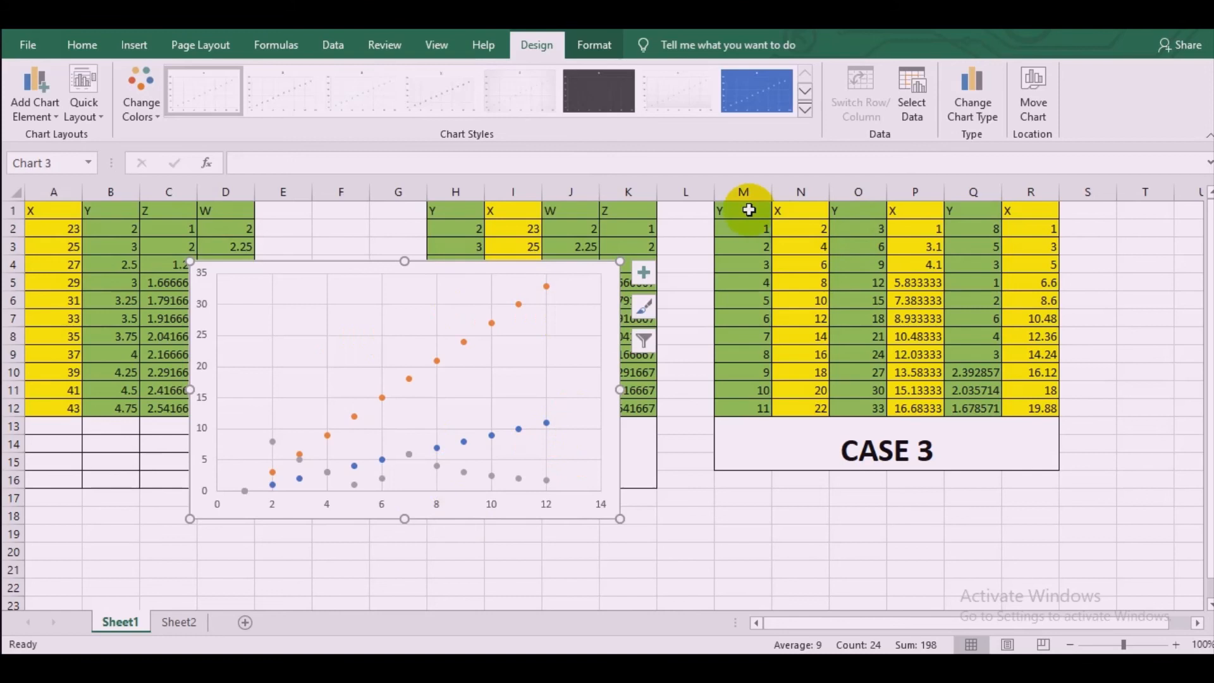
{"action": "mouse_move", "coordinate": [954, 267]}
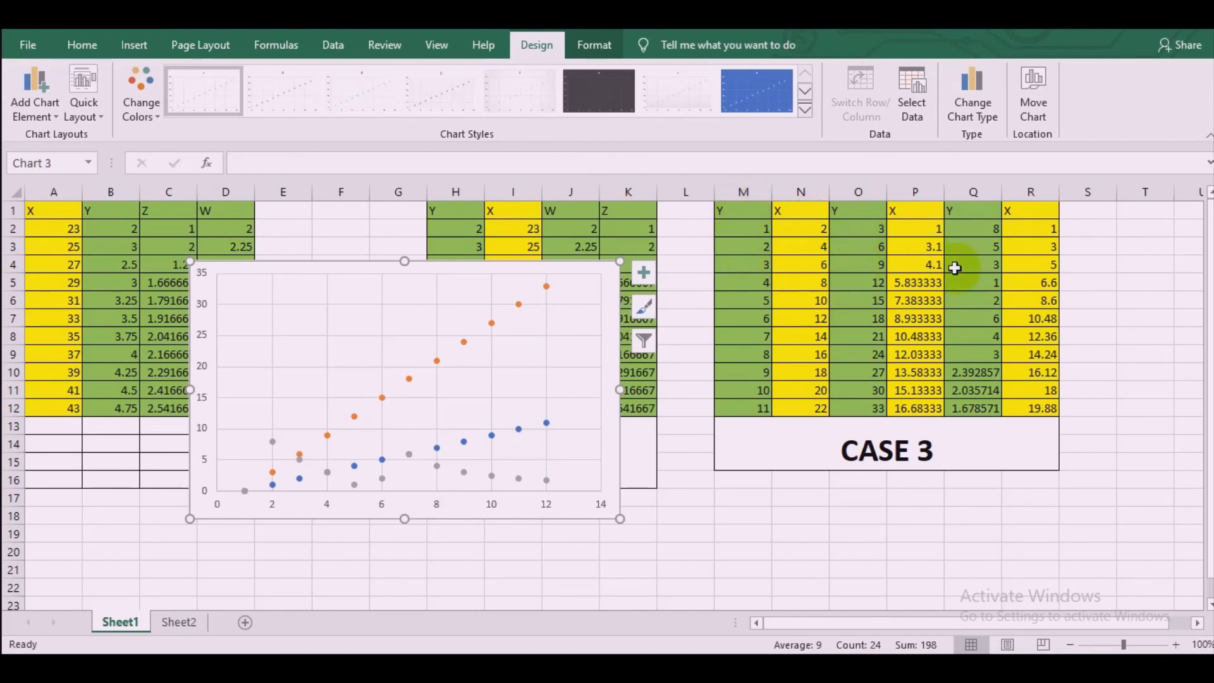
{"action": "mouse_move", "coordinate": [728, 248]}
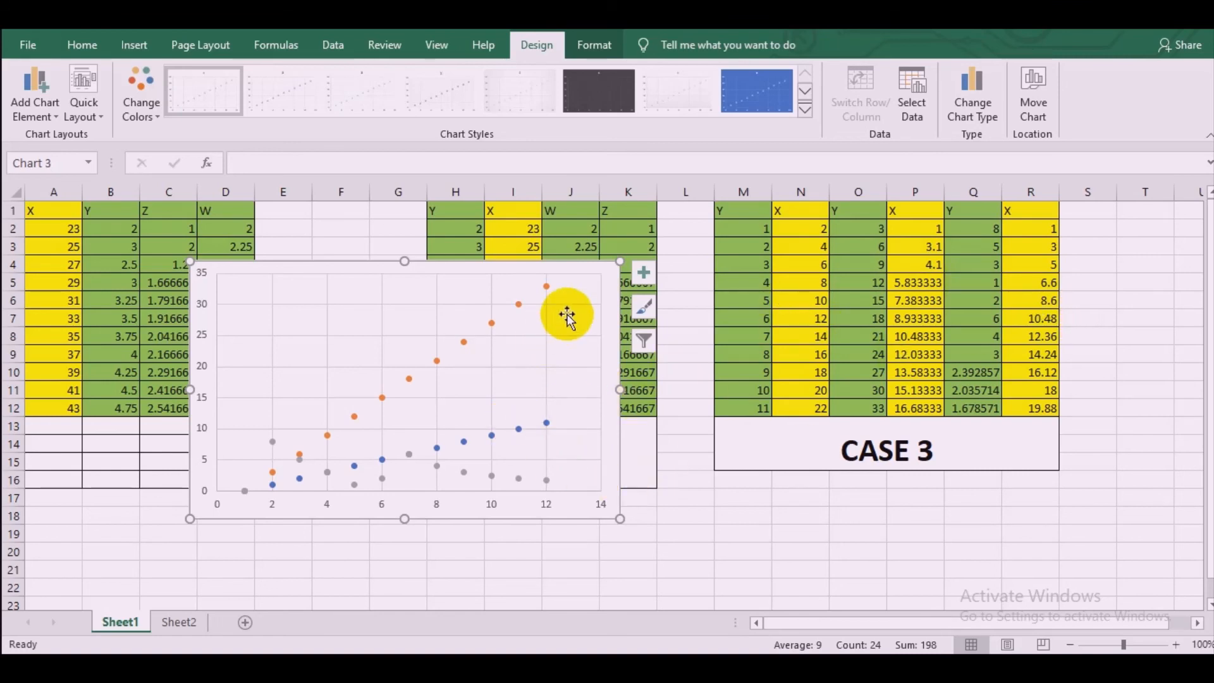
{"action": "mouse_move", "coordinate": [608, 269]}
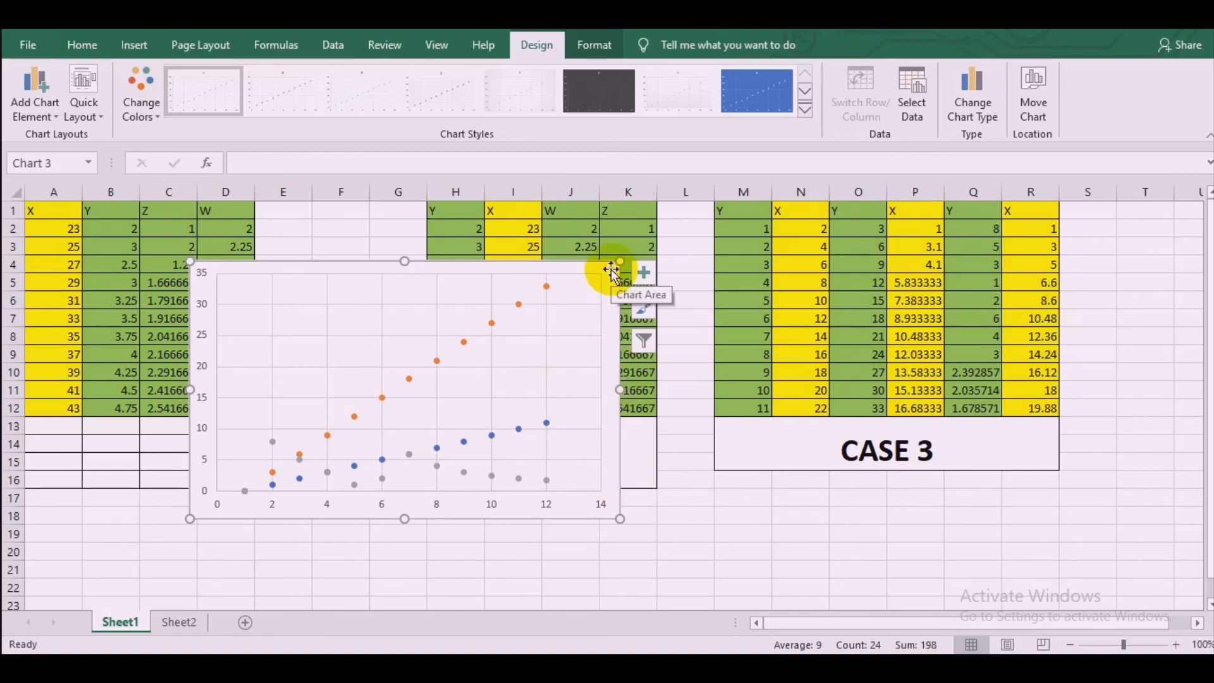
Step: Inspect the values of Series3 and the series named X in the chart's Select Data Source dialog
{"action": "right_click", "coordinate": [518, 300]}
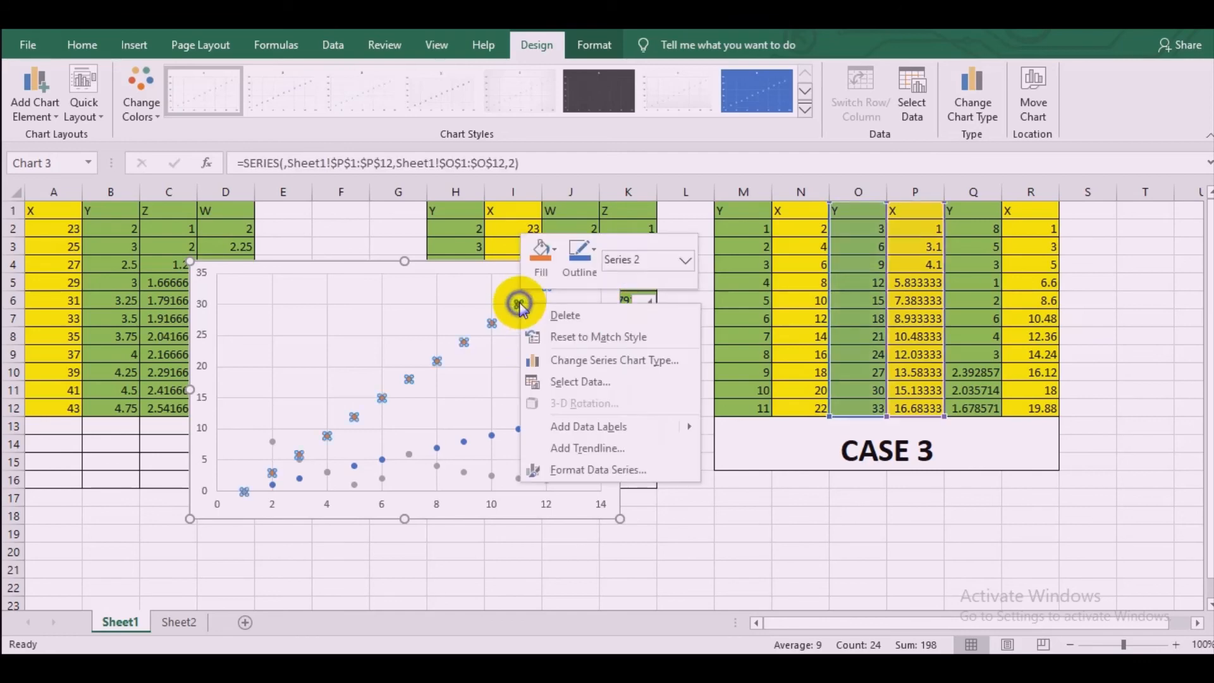
{"action": "mouse_move", "coordinate": [579, 381]}
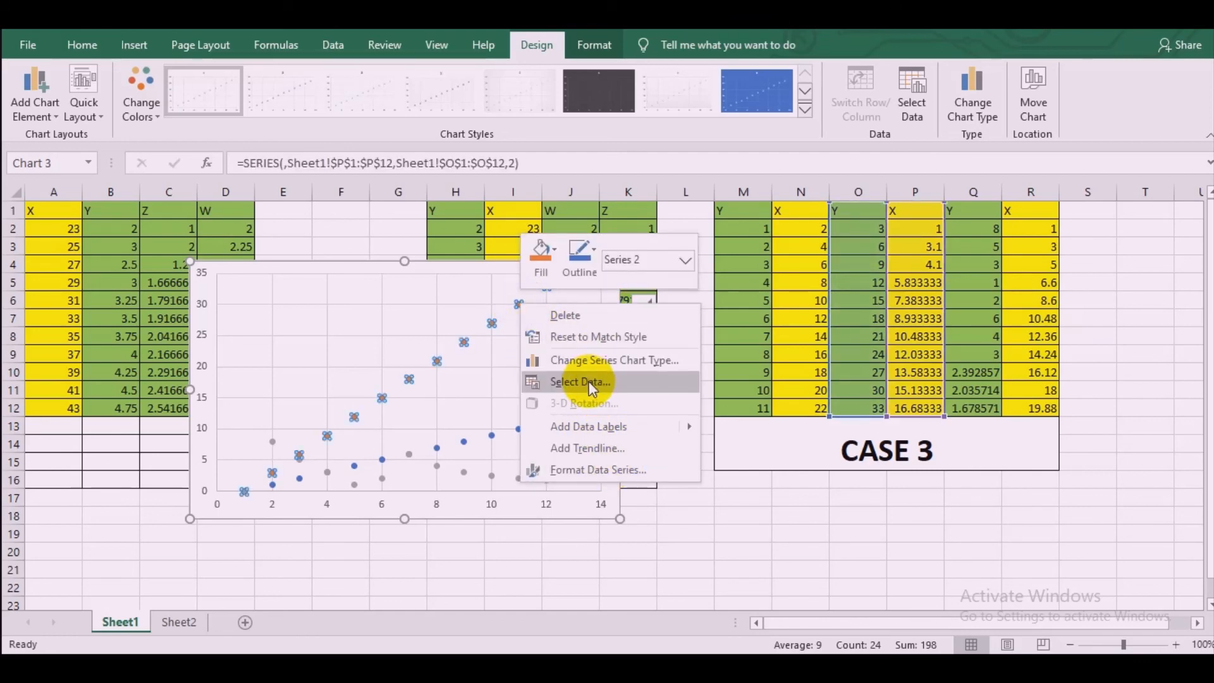
{"action": "left_click", "coordinate": [580, 382]}
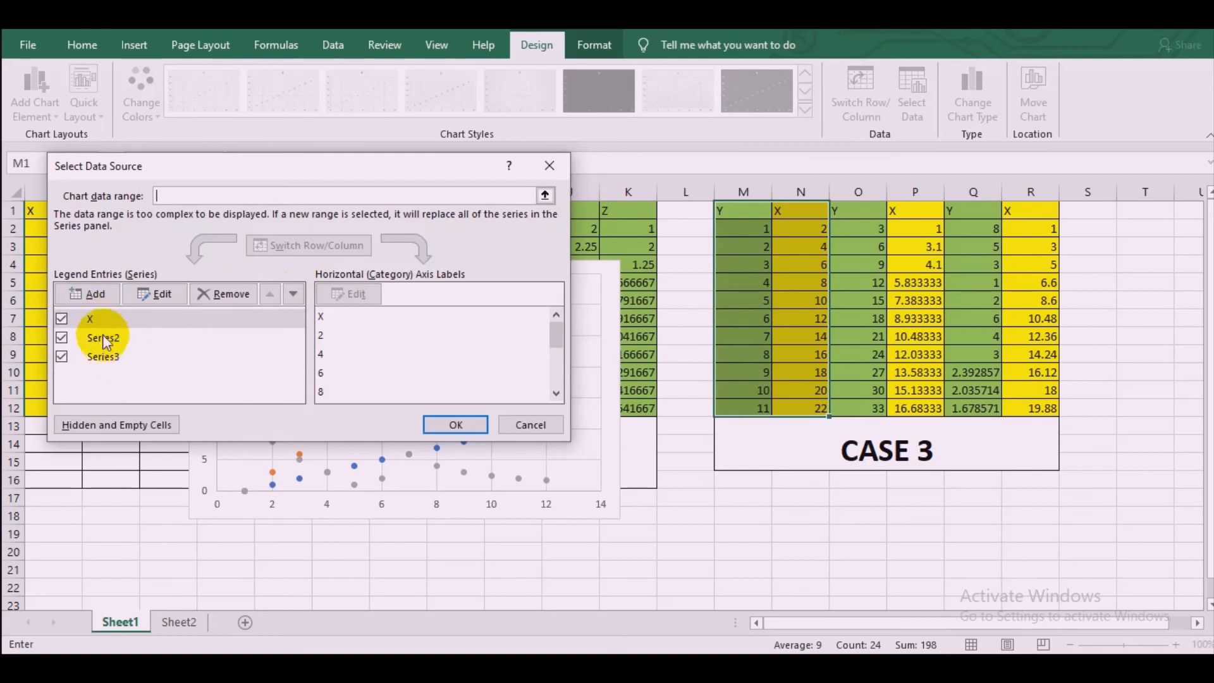
{"action": "left_click", "coordinate": [102, 357]}
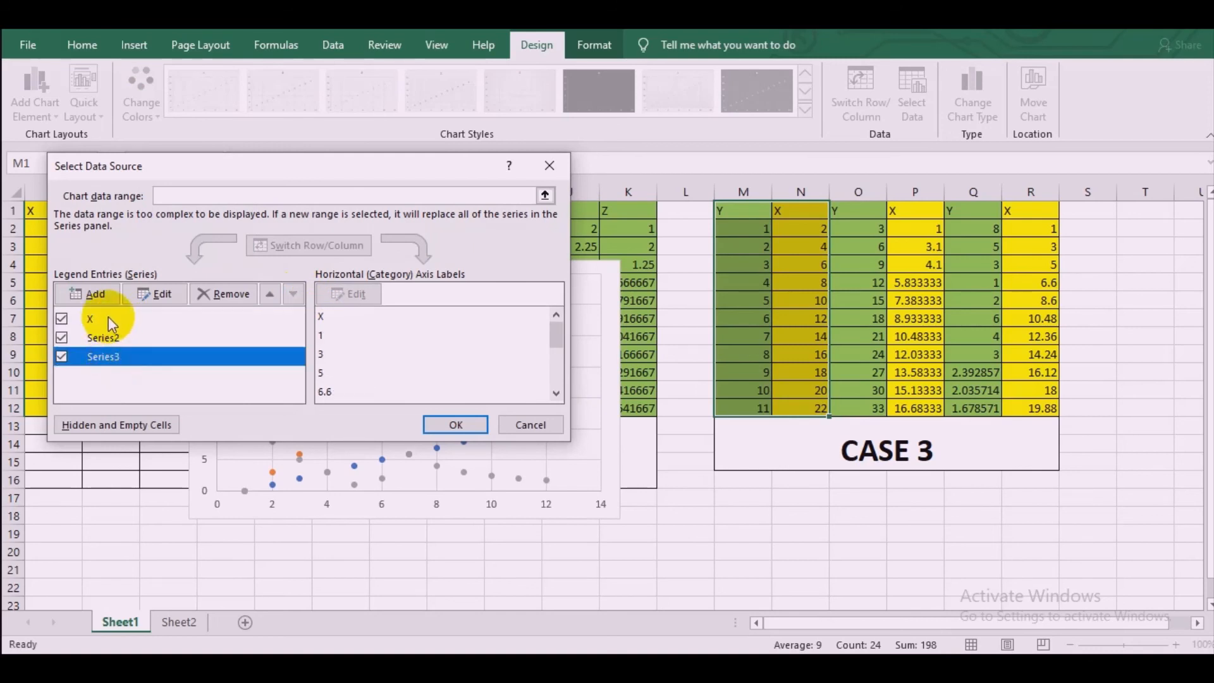
{"action": "left_click", "coordinate": [455, 425]}
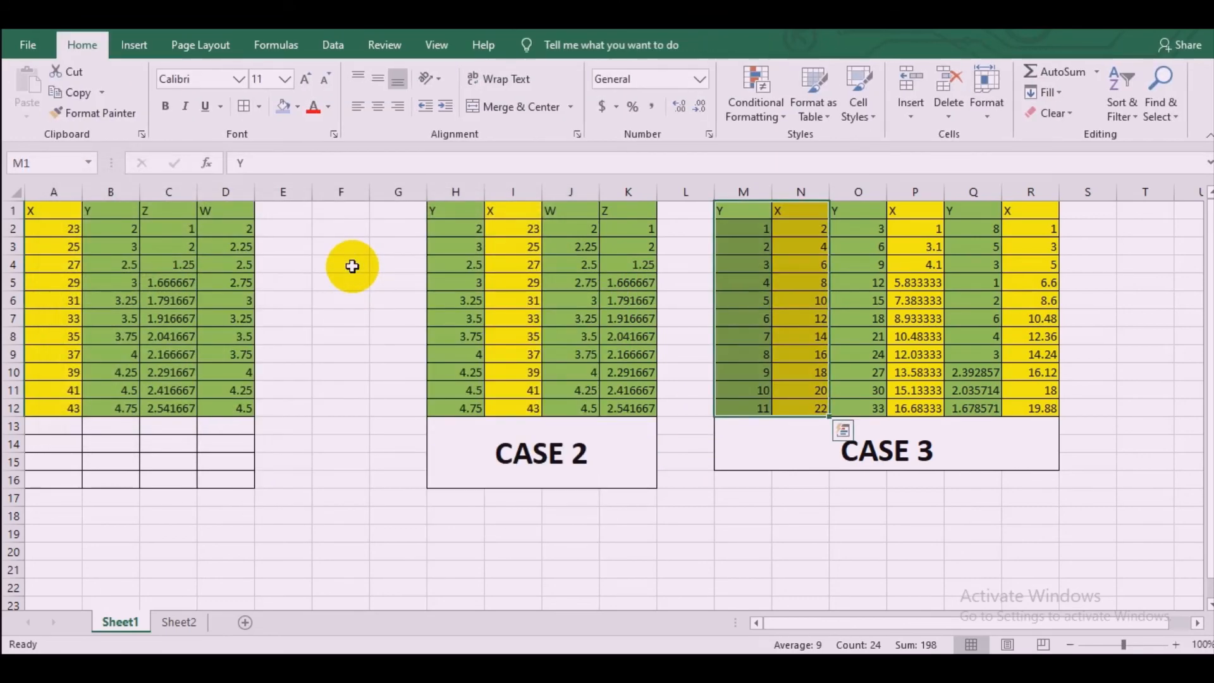
{"action": "mouse_move", "coordinate": [347, 266]}
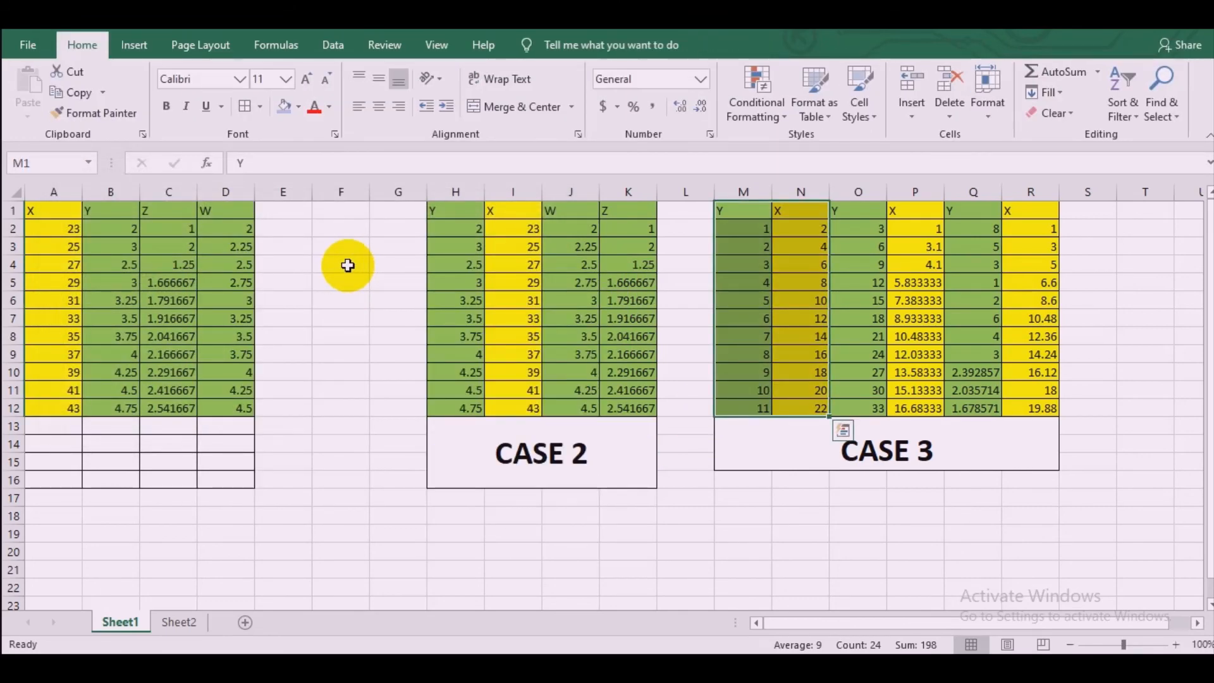